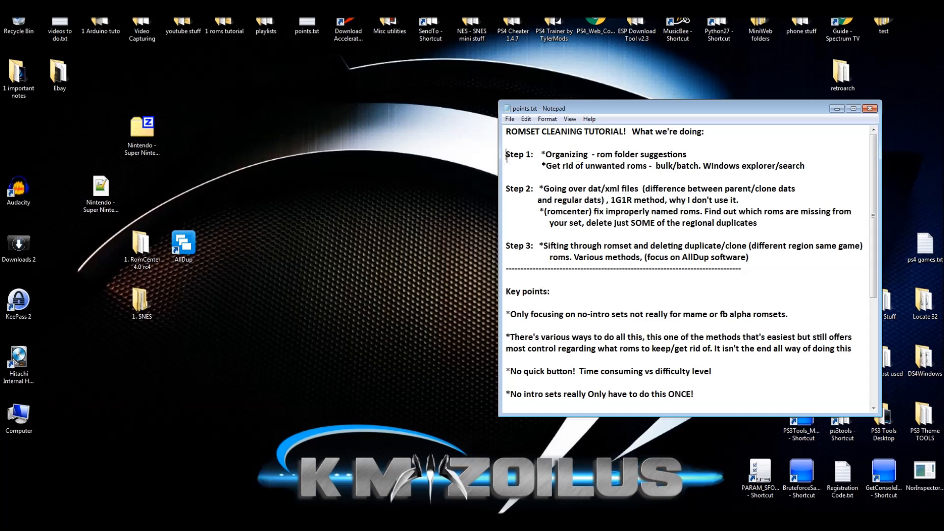
Review the steps in Notepad, put it away, and open the 1 Roms RetroArch and SNES minis folder
{"action": "left_click_drag", "start_coordinate": [506, 153], "coordinate": [752, 257]}
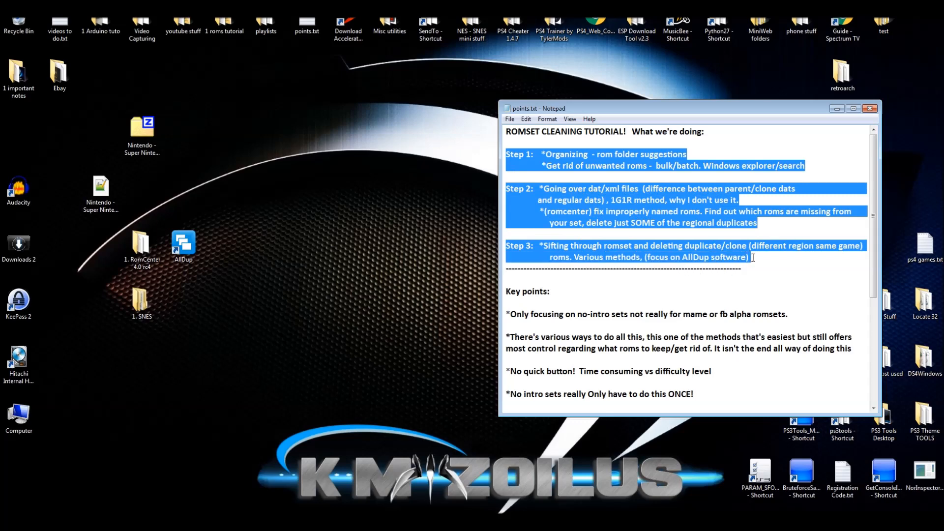
{"action": "left_click", "coordinate": [556, 166]}
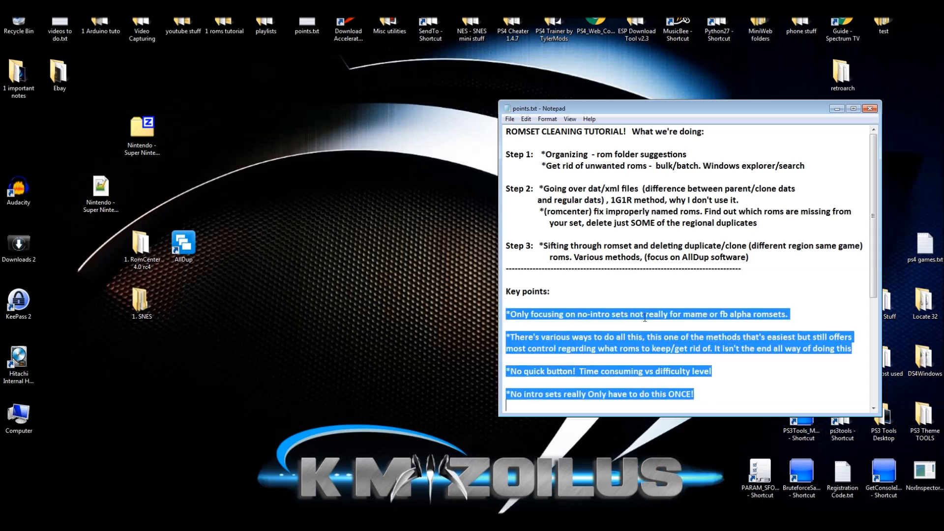
{"action": "left_click", "coordinate": [474, 438]}
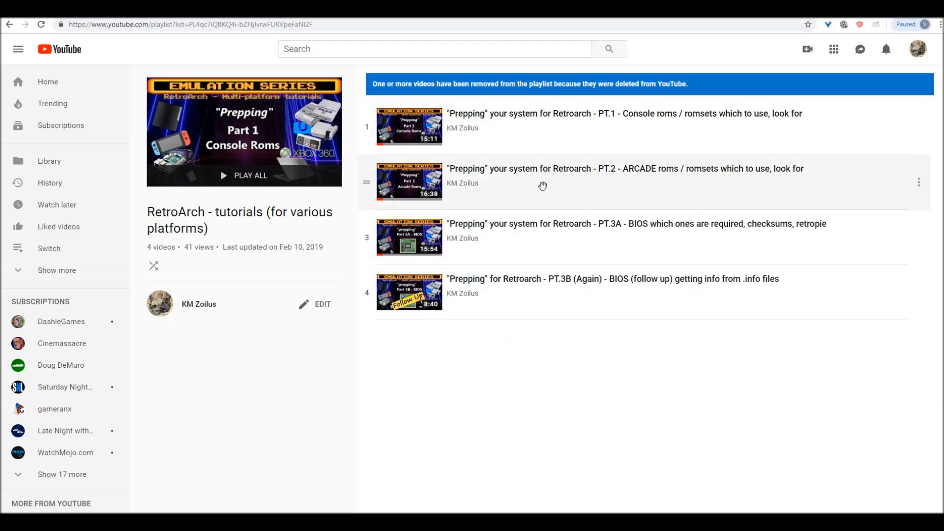
{"action": "mouse_move", "coordinate": [547, 154]}
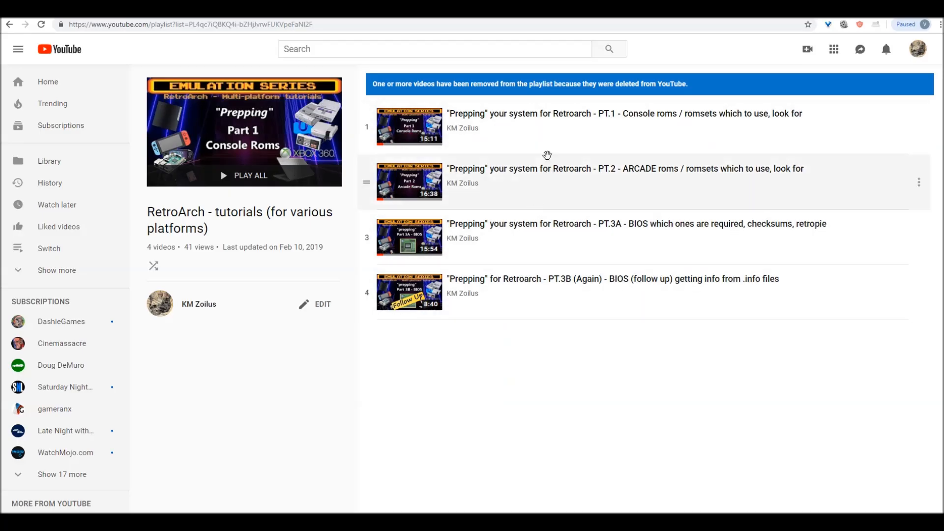
{"action": "mouse_move", "coordinate": [544, 177]}
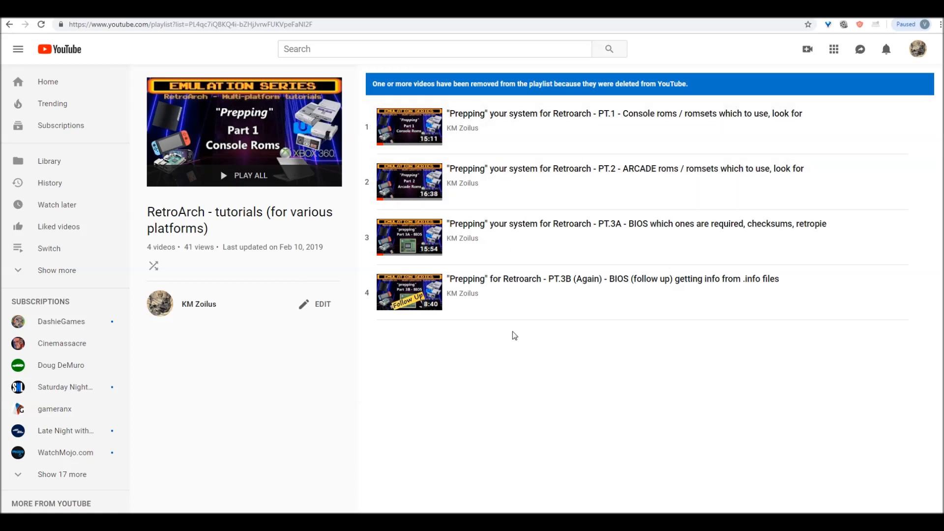
{"action": "mouse_move", "coordinate": [562, 446]}
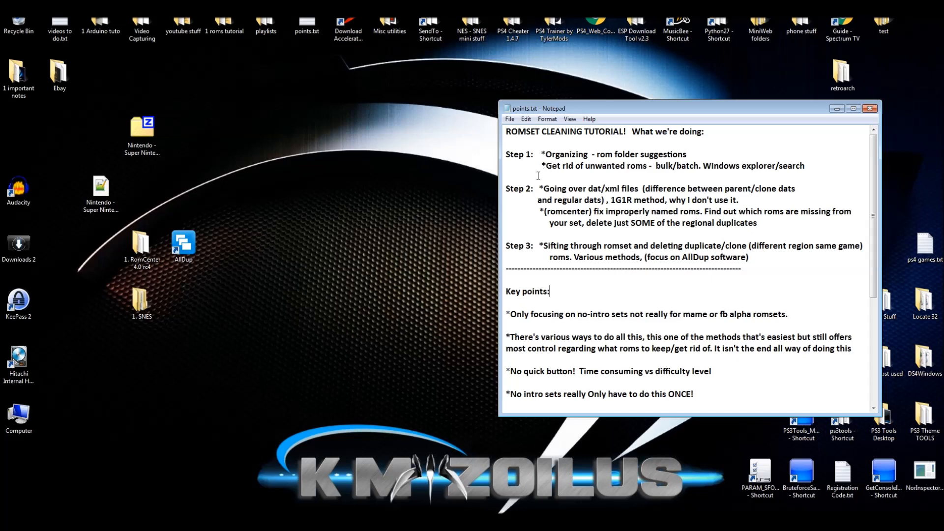
{"action": "left_click", "coordinate": [870, 108]}
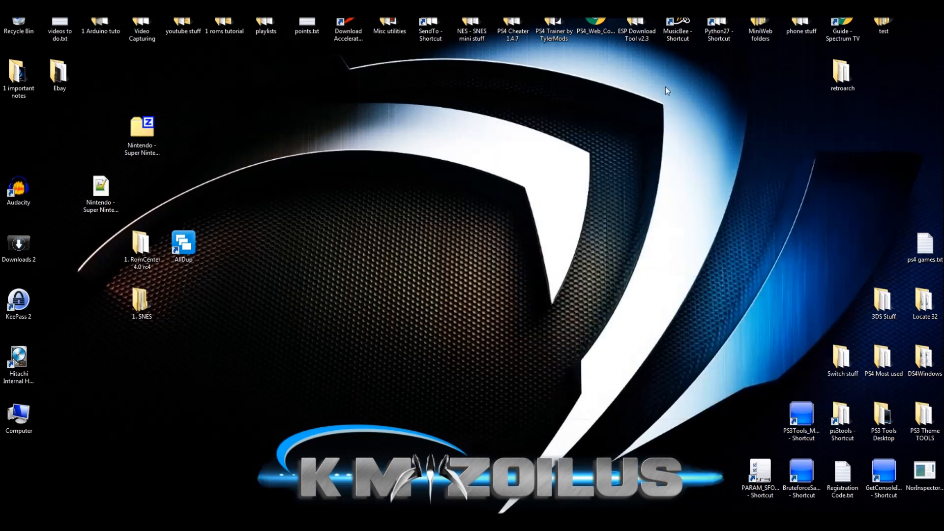
{"action": "mouse_move", "coordinate": [340, 193]}
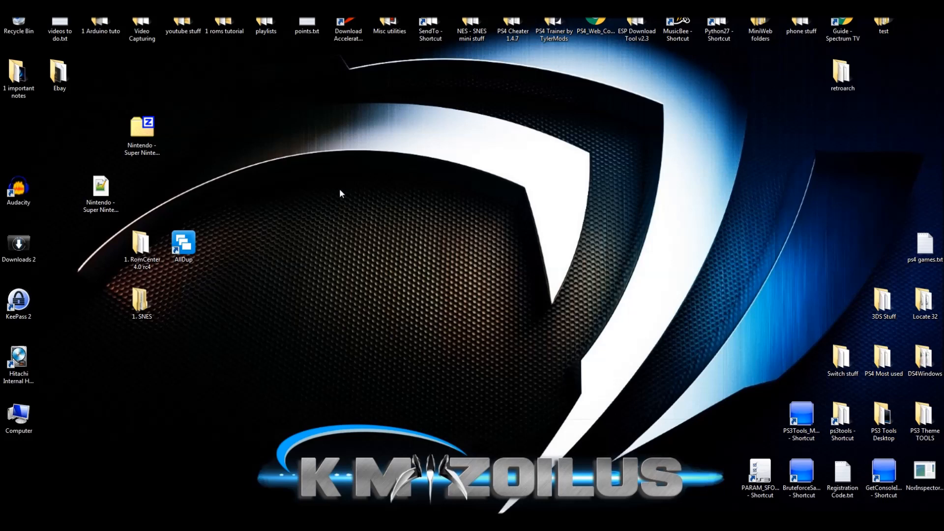
{"action": "mouse_move", "coordinate": [170, 320]}
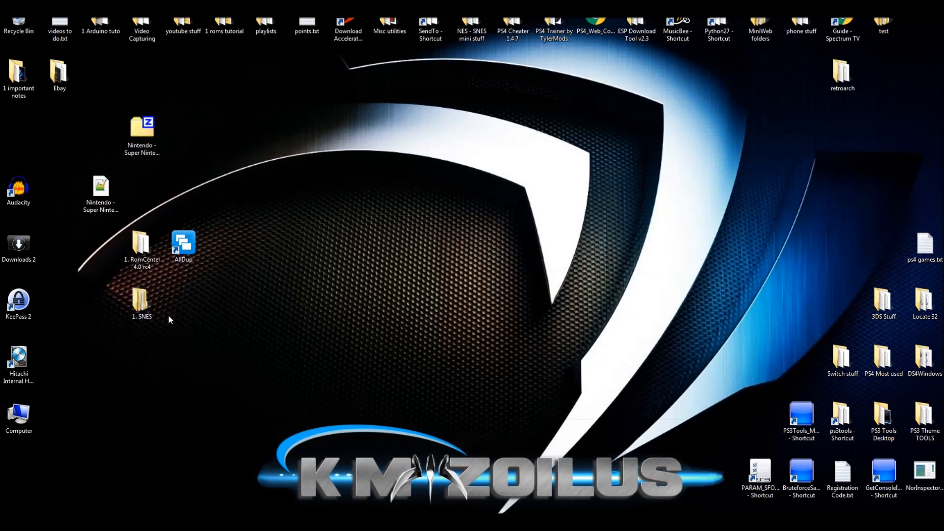
{"action": "left_click", "coordinate": [142, 303]}
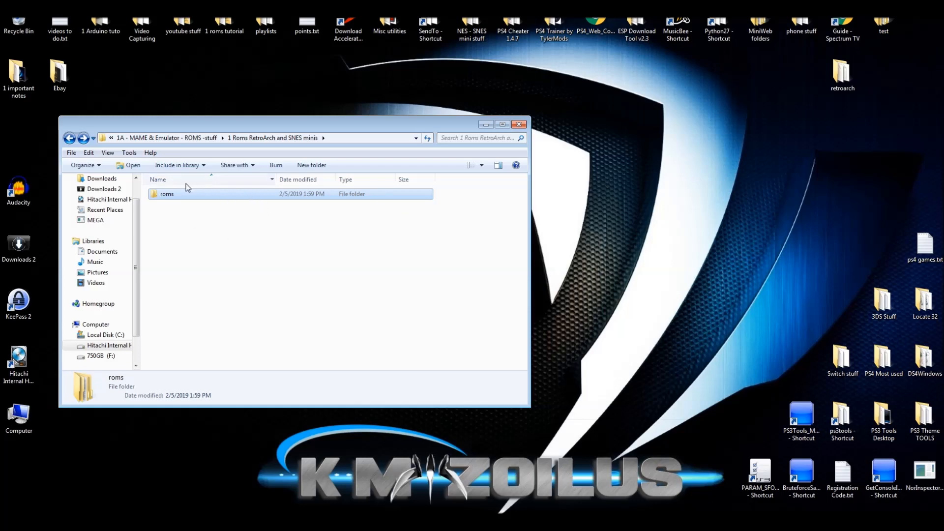
{"action": "mouse_move", "coordinate": [175, 199]}
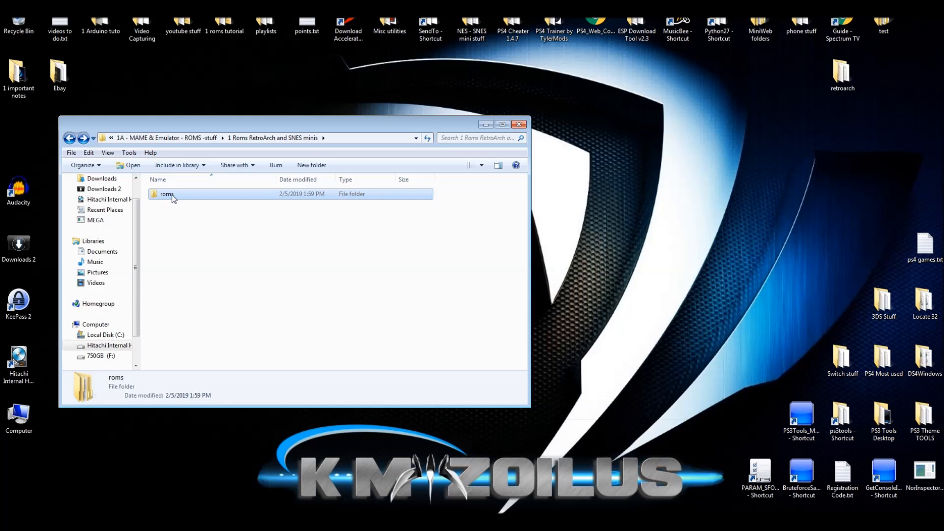
Open the roms folder and scroll through its 20 console folders
{"action": "double_click", "coordinate": [166, 194]}
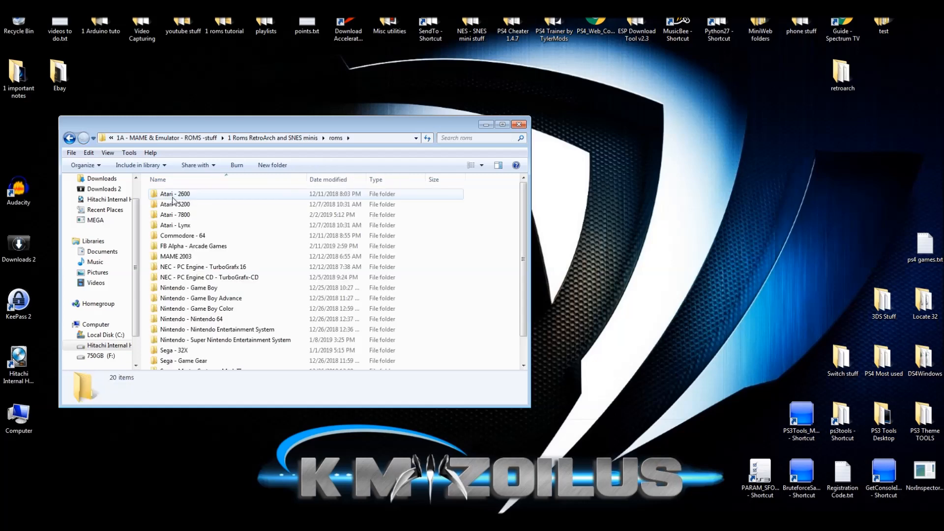
{"action": "scroll", "scroll_direction": "down", "scroll_amount": 3}
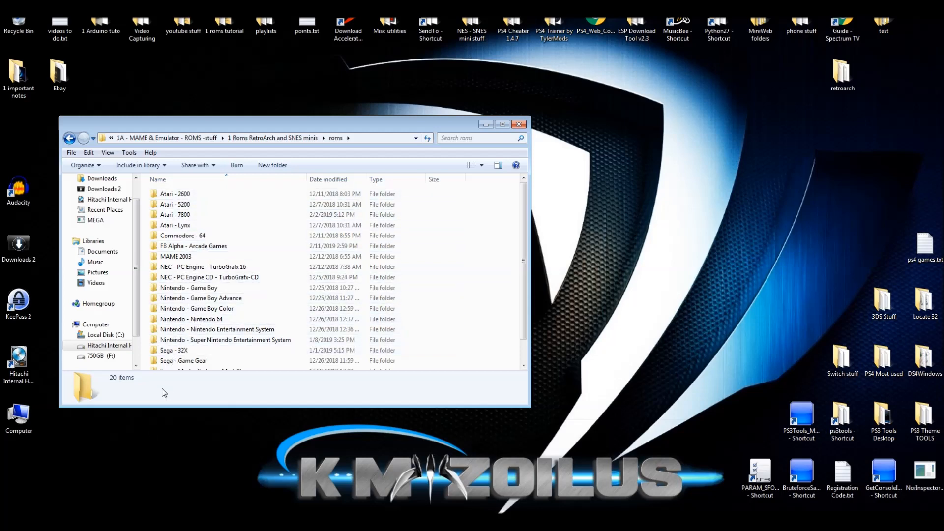
{"action": "mouse_move", "coordinate": [76, 506]}
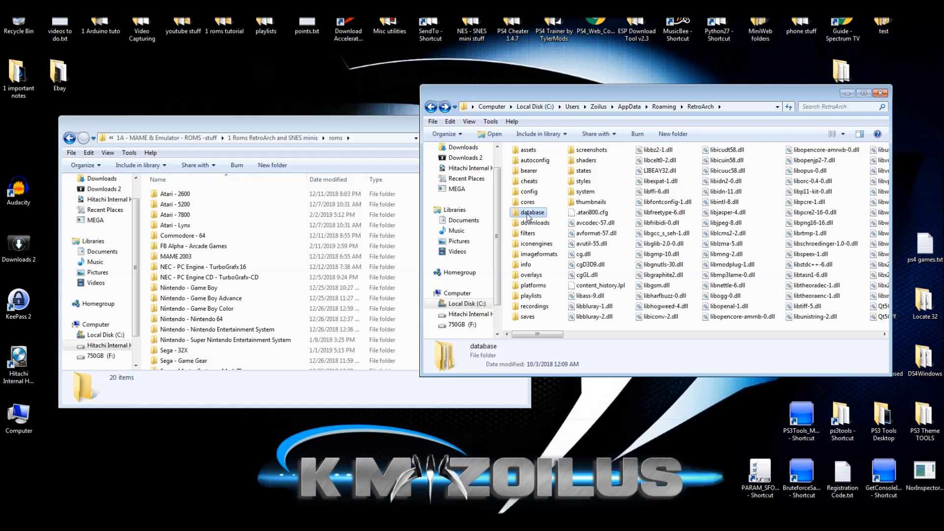
Open RetroArch's database folder and then its rdb subfolder
{"action": "double_click", "coordinate": [531, 213]}
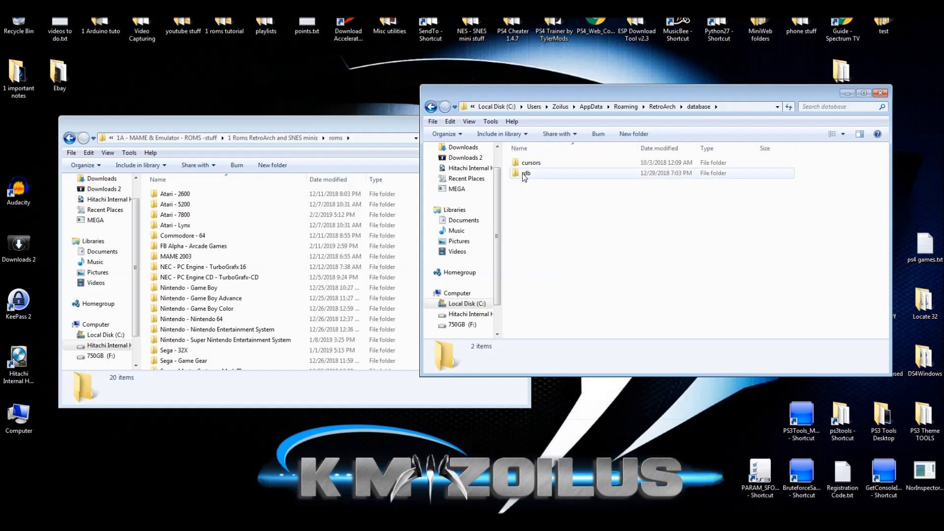
{"action": "left_click", "coordinate": [526, 173]}
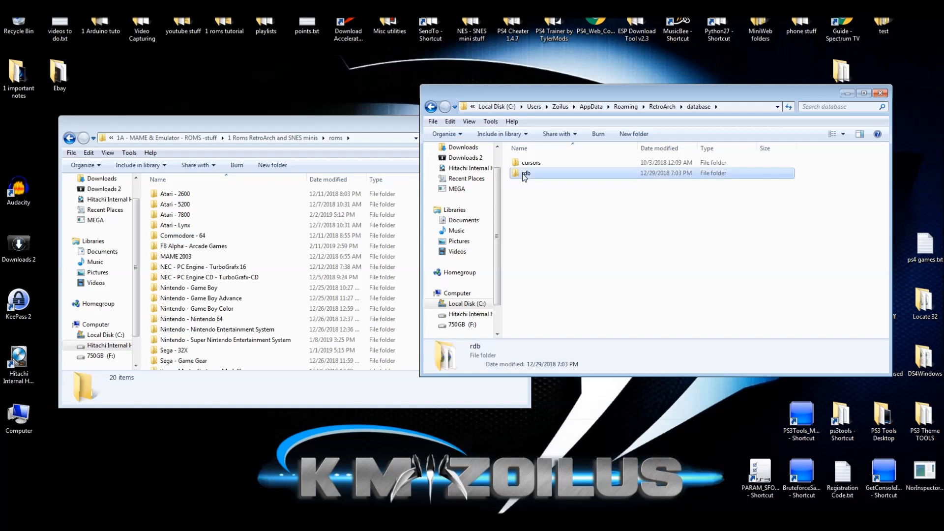
{"action": "double_click", "coordinate": [525, 173]}
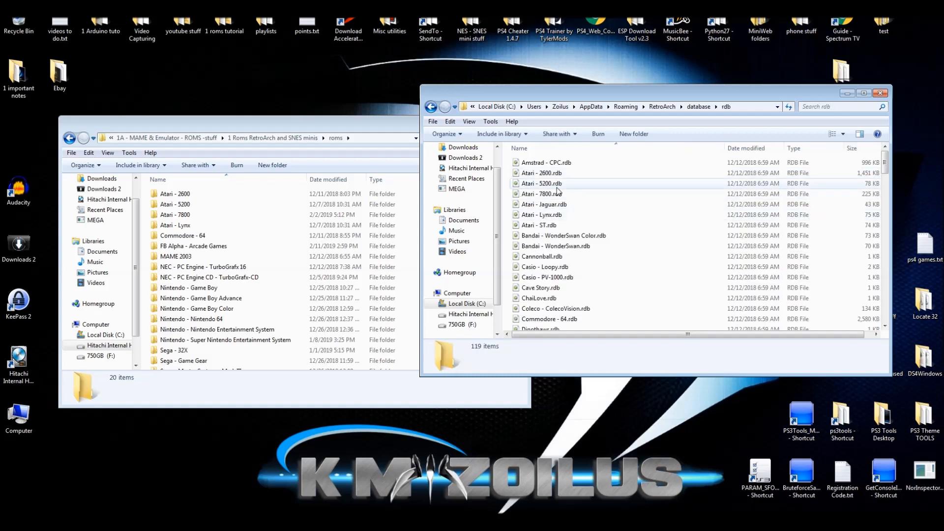
Find Nintendo - Super Nintendo Entertainment System.rdb and begin renaming it
{"action": "scroll", "scroll_direction": "down", "scroll_amount": 3}
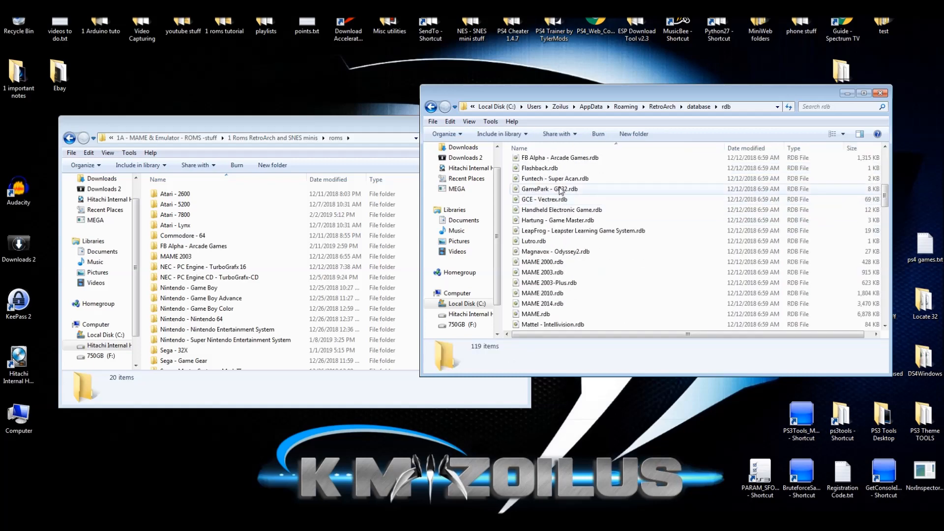
{"action": "scroll", "scroll_direction": "down", "scroll_amount": 3}
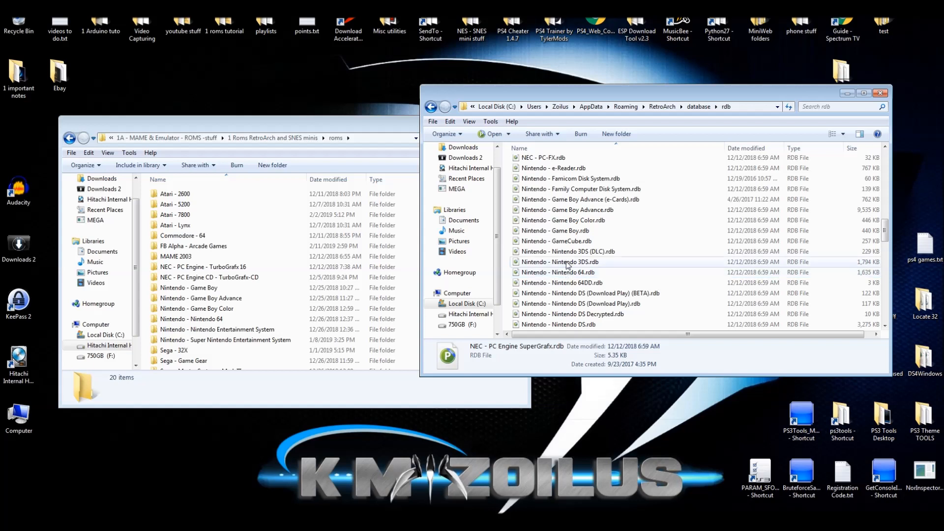
{"action": "scroll", "scroll_direction": "down", "scroll_amount": 3}
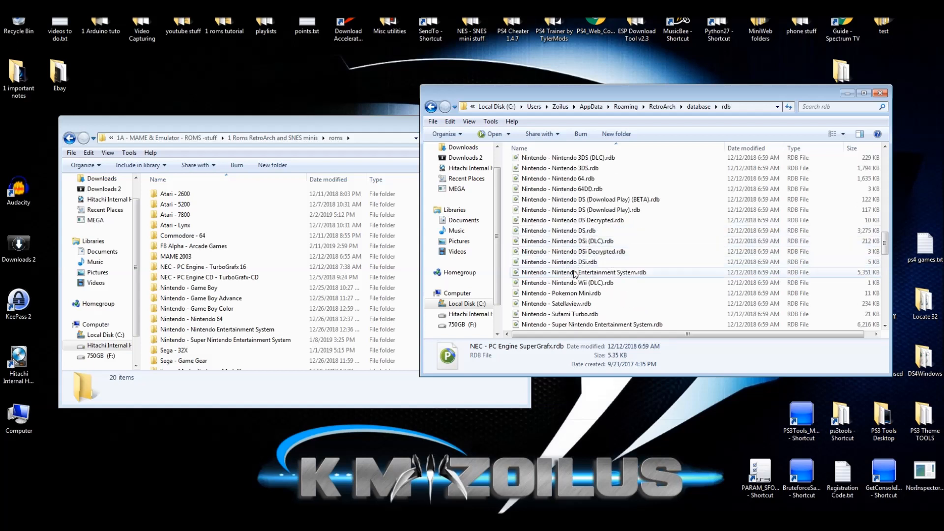
{"action": "scroll", "scroll_direction": "down", "scroll_amount": 3}
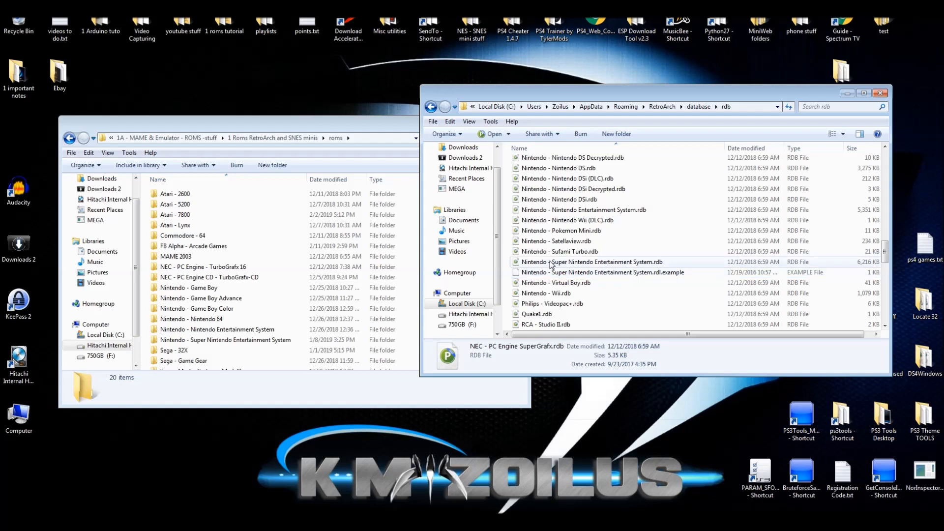
{"action": "left_click", "coordinate": [592, 261]}
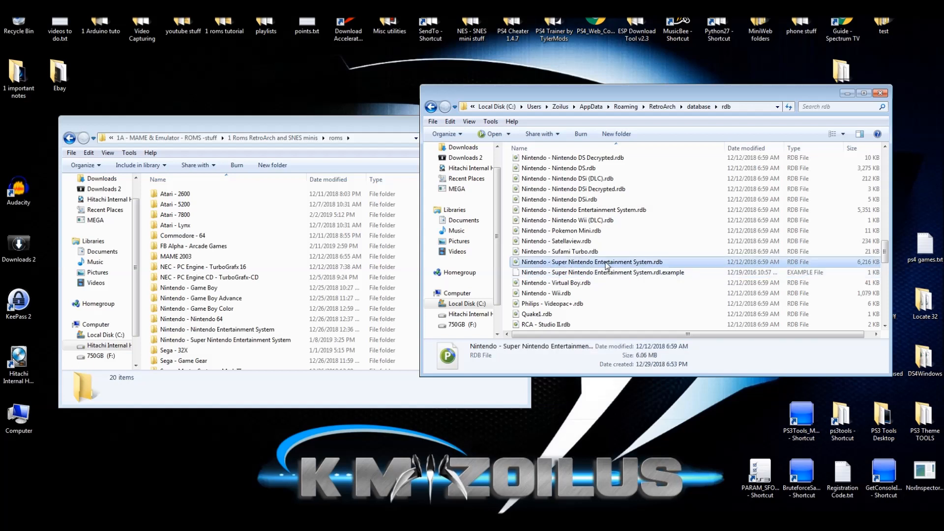
{"action": "right_click", "coordinate": [606, 261]}
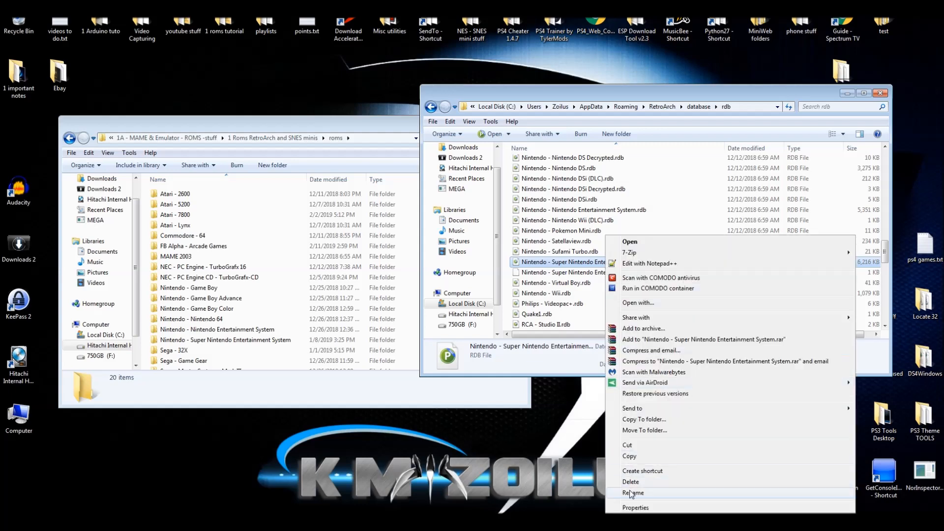
{"action": "left_click", "coordinate": [633, 493]}
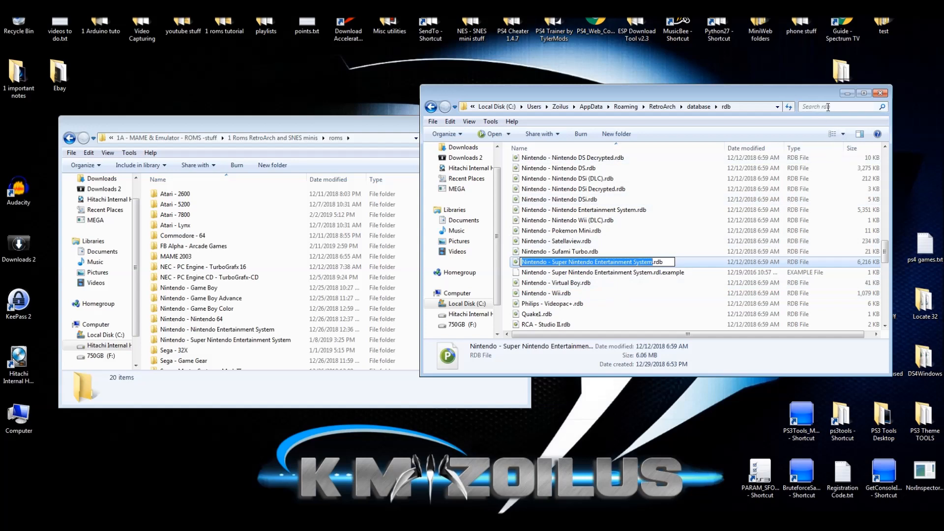
Hide both Explorer windows and start renaming the desktop 1. SNES folder
{"action": "left_click", "coordinate": [879, 93]}
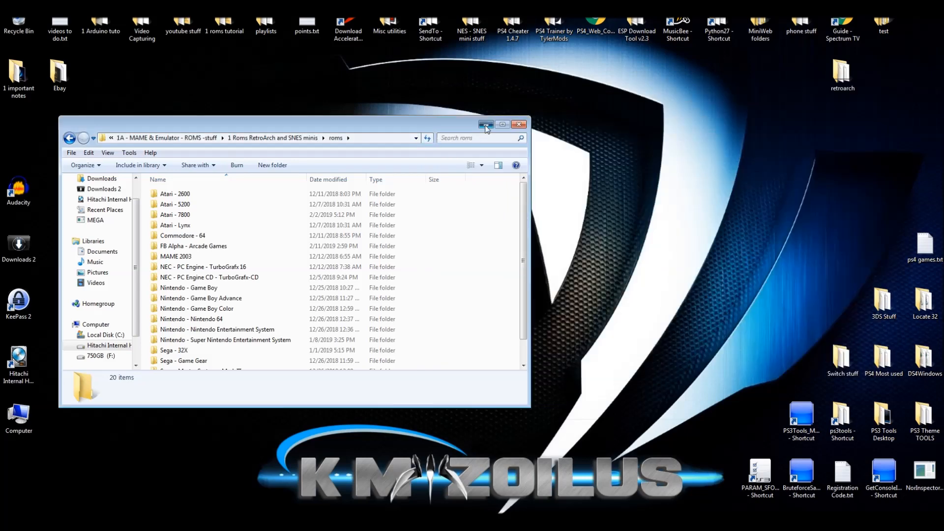
{"action": "left_click", "coordinate": [486, 126]}
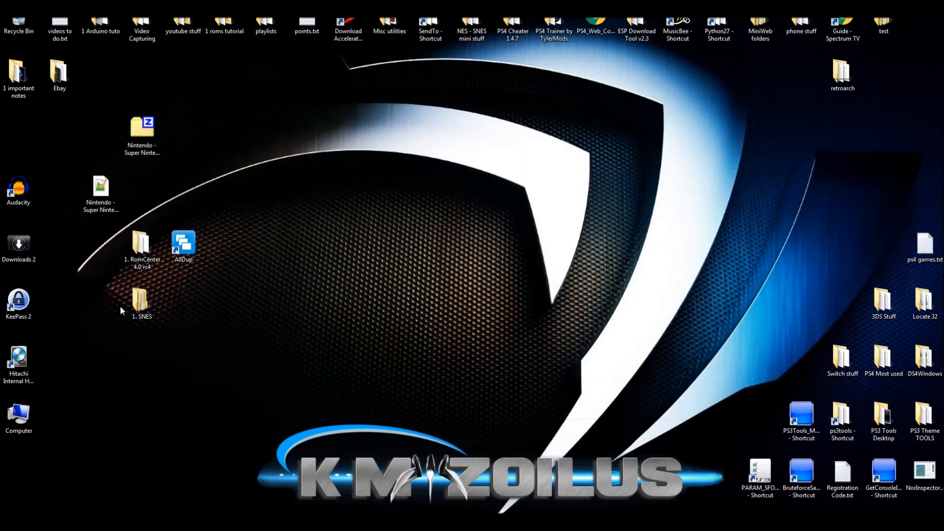
{"action": "left_click", "coordinate": [142, 303]}
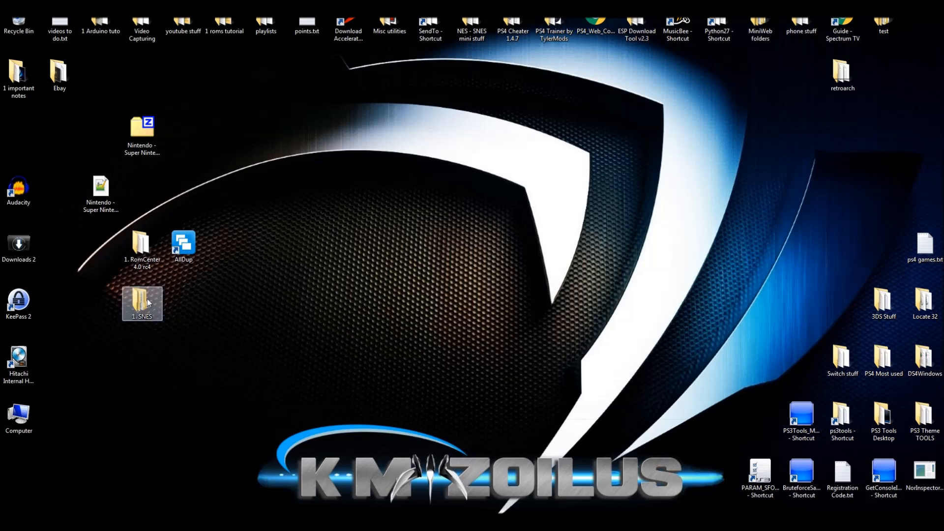
{"action": "mouse_move", "coordinate": [144, 326]}
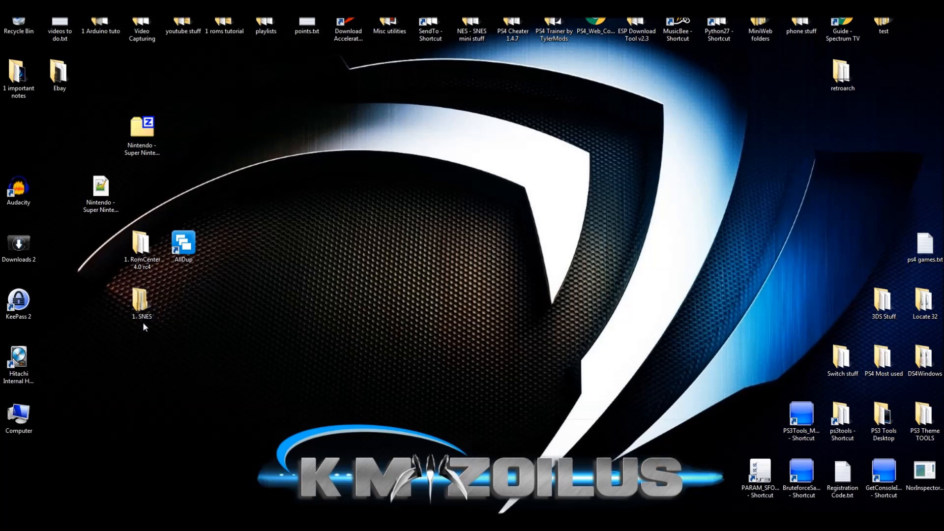
{"action": "right_click", "coordinate": [141, 301]}
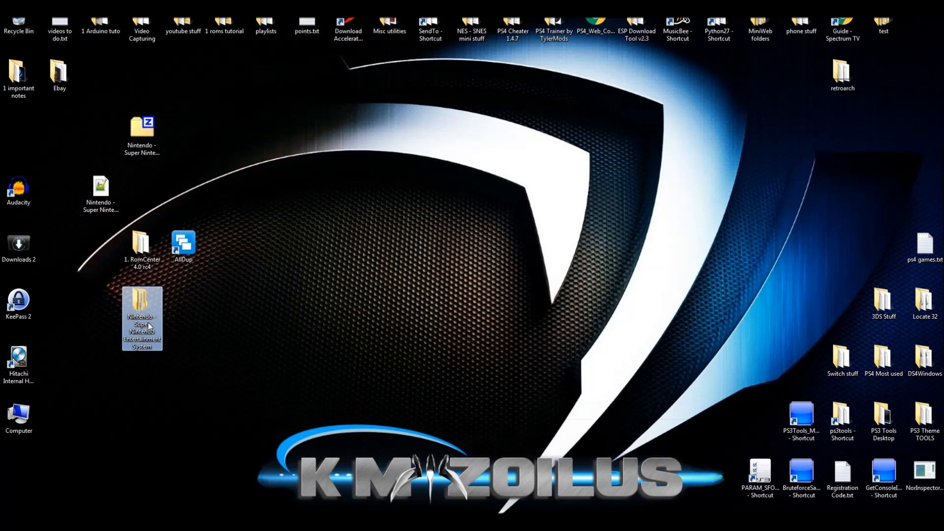
{"action": "mouse_move", "coordinate": [190, 322]}
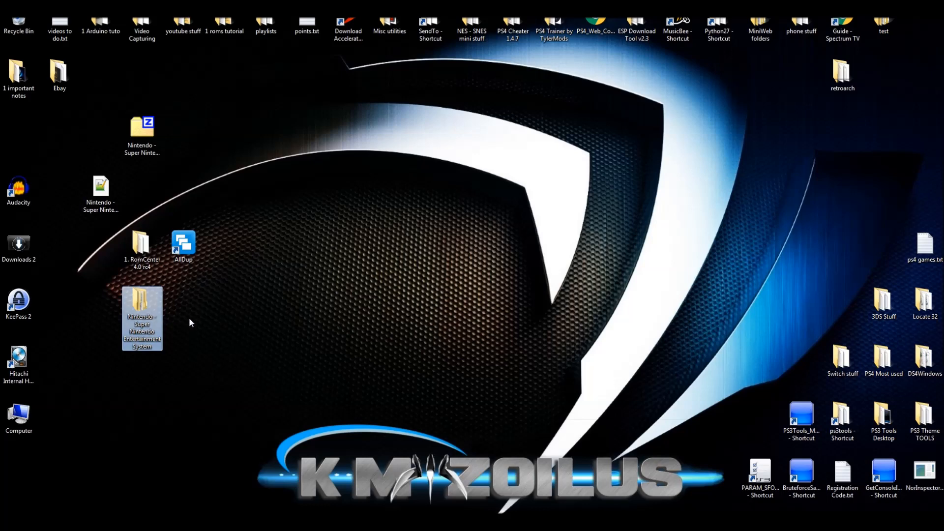
{"action": "mouse_move", "coordinate": [184, 309]}
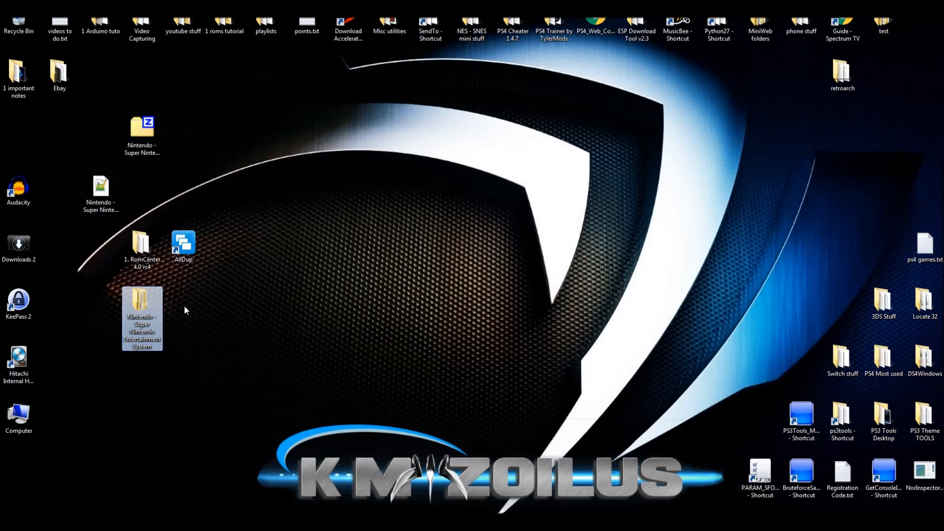
{"action": "mouse_move", "coordinate": [145, 305]}
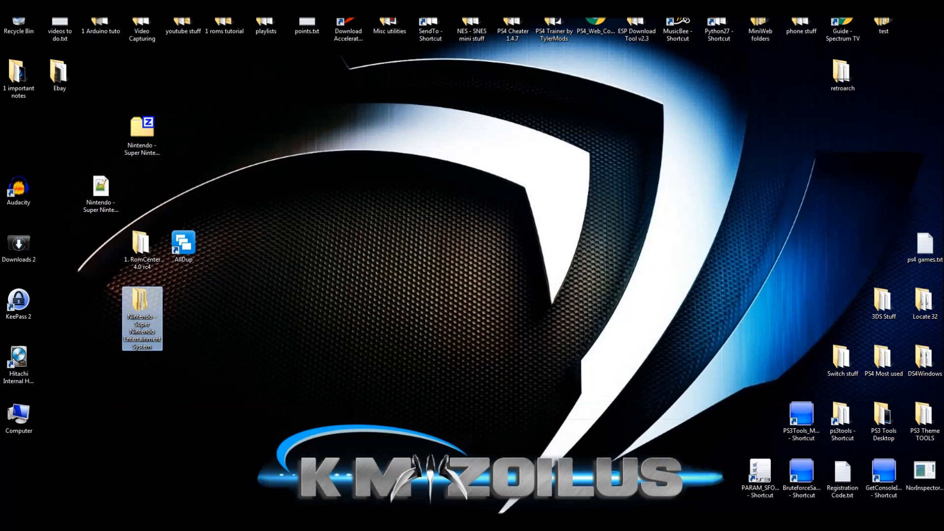
Launch RetroArch from its desktop shortcut, landing on the SNES playlist
{"action": "double_click", "coordinate": [142, 318]}
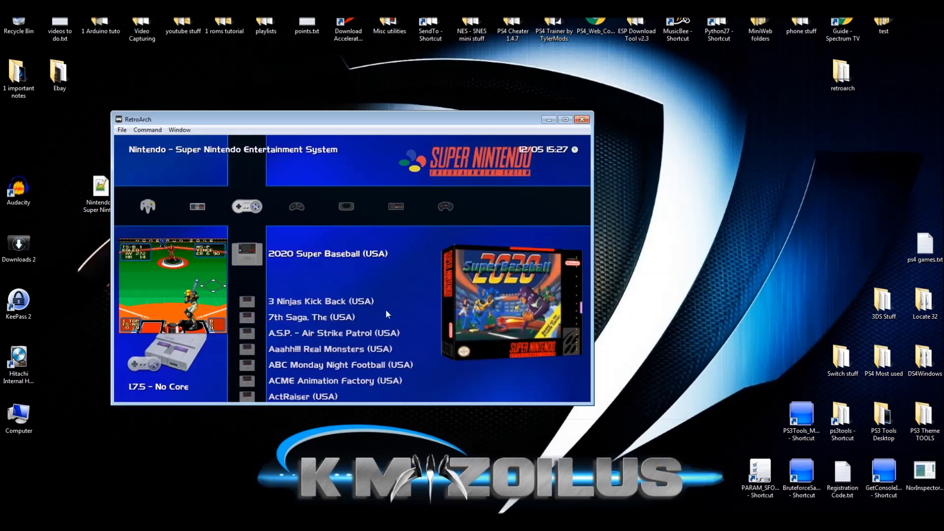
{"action": "mouse_move", "coordinate": [324, 128]}
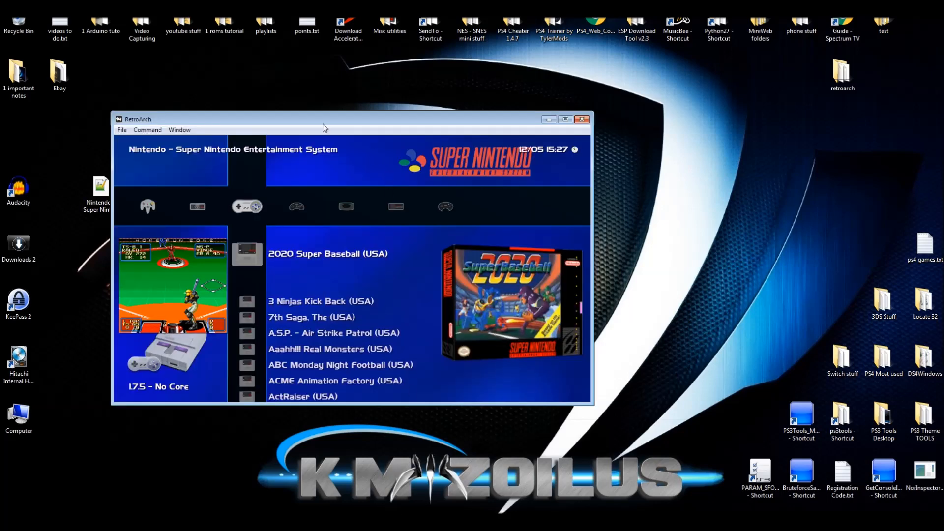
{"action": "mouse_move", "coordinate": [264, 186]}
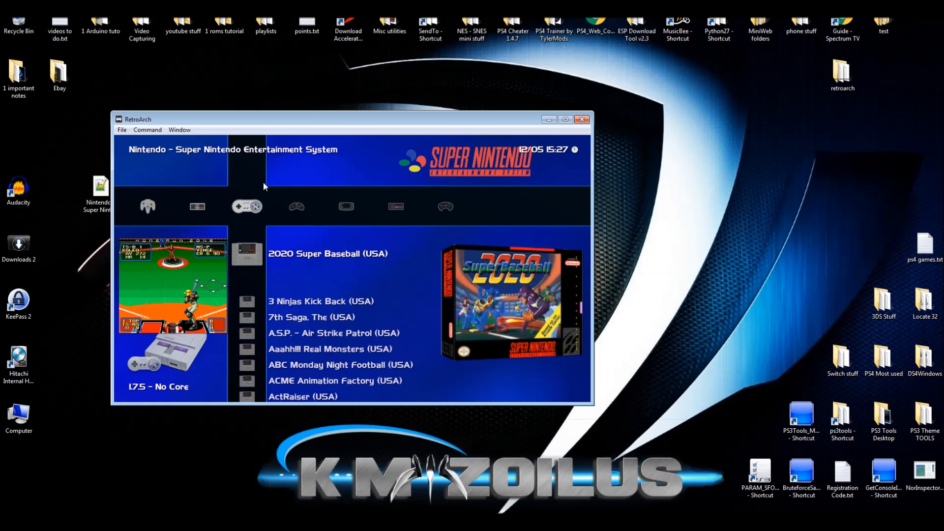
{"action": "mouse_move", "coordinate": [269, 127]}
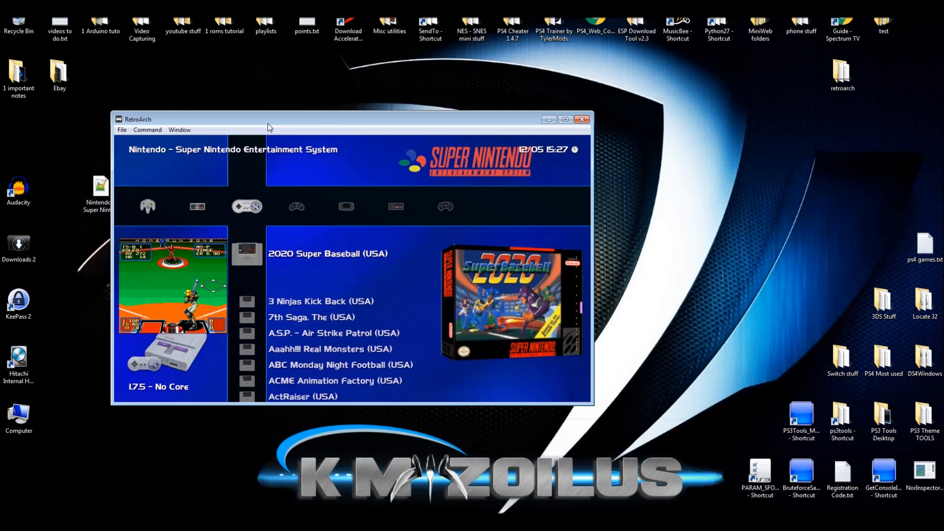
{"action": "mouse_move", "coordinate": [197, 150]}
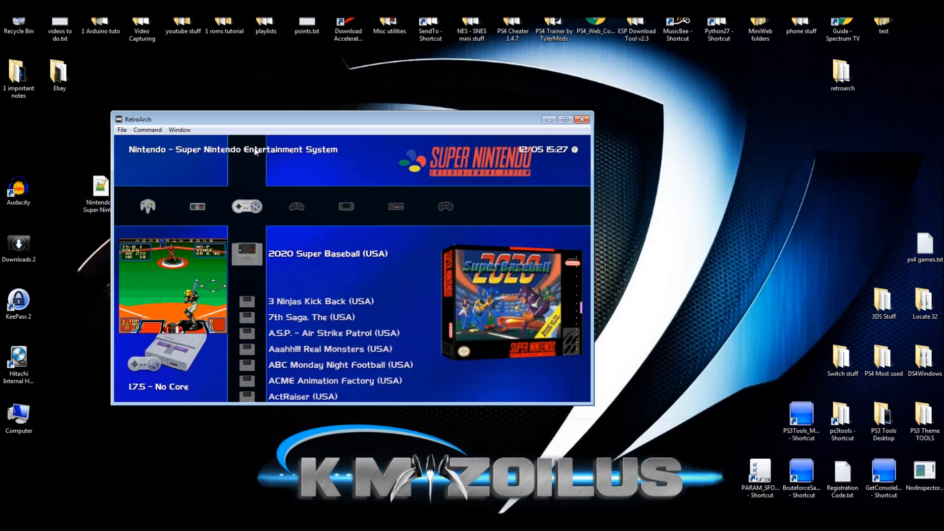
{"action": "mouse_move", "coordinate": [264, 119]}
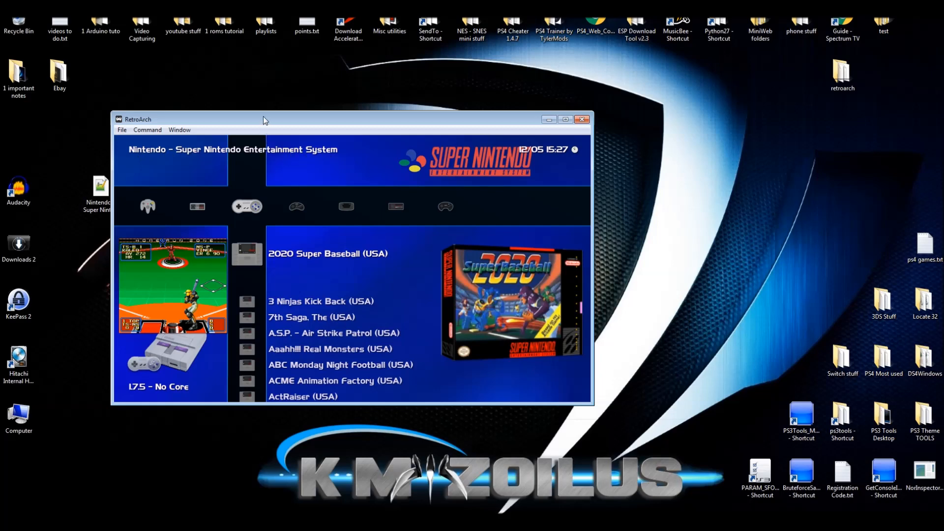
{"action": "mouse_move", "coordinate": [163, 155]}
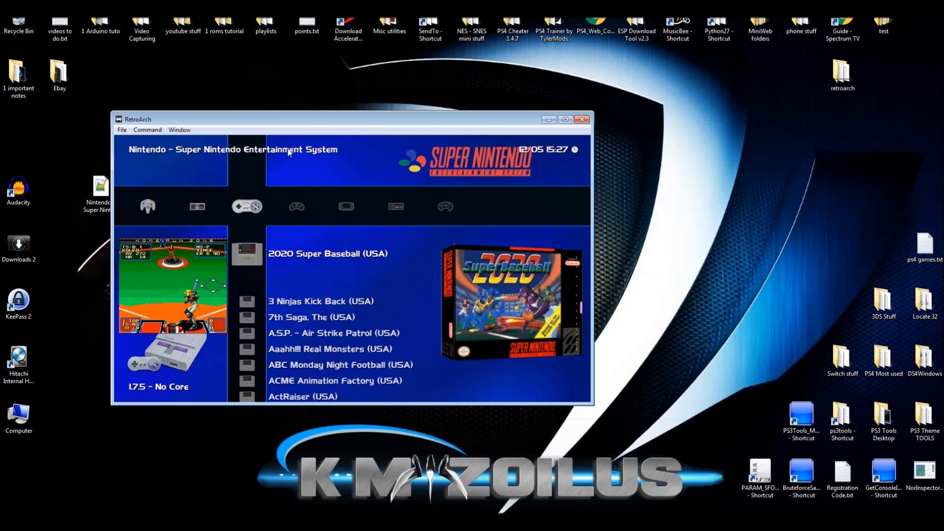
{"action": "mouse_move", "coordinate": [275, 124]}
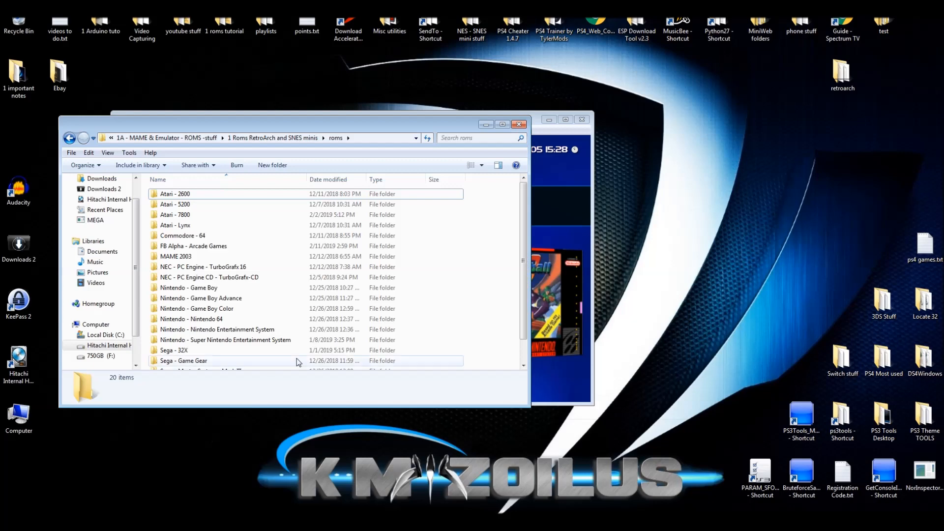
Drag the roms folder window to a new position over RetroArch
{"action": "left_click_drag", "start_coordinate": [295, 123], "coordinate": [372, 105]}
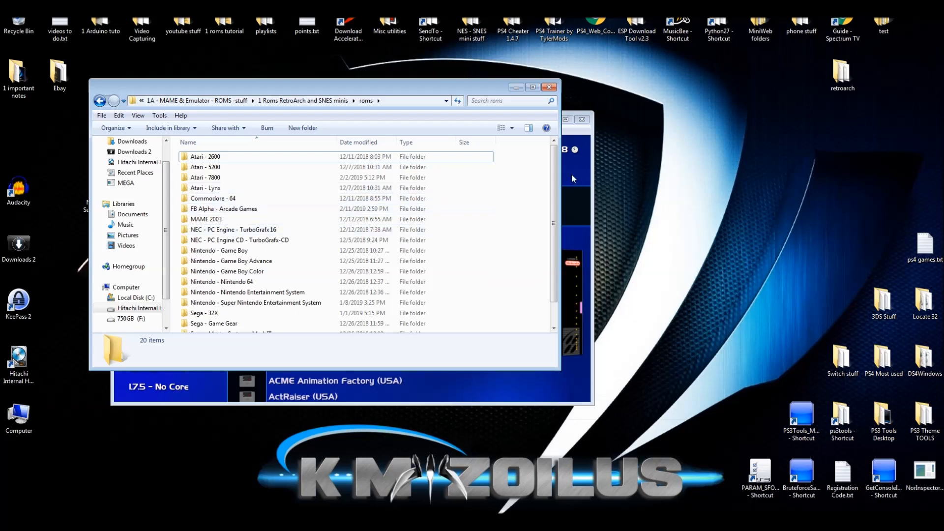
{"action": "mouse_move", "coordinate": [548, 389]}
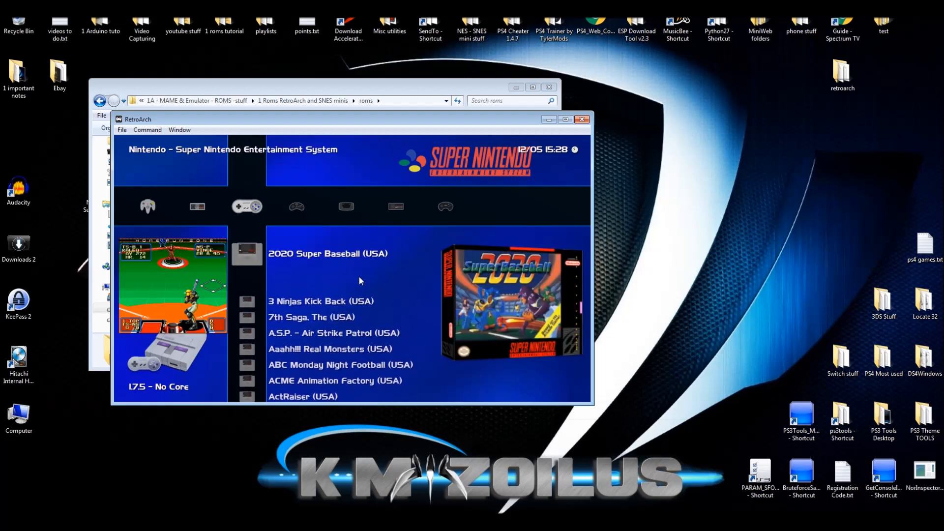
{"action": "mouse_move", "coordinate": [298, 178]}
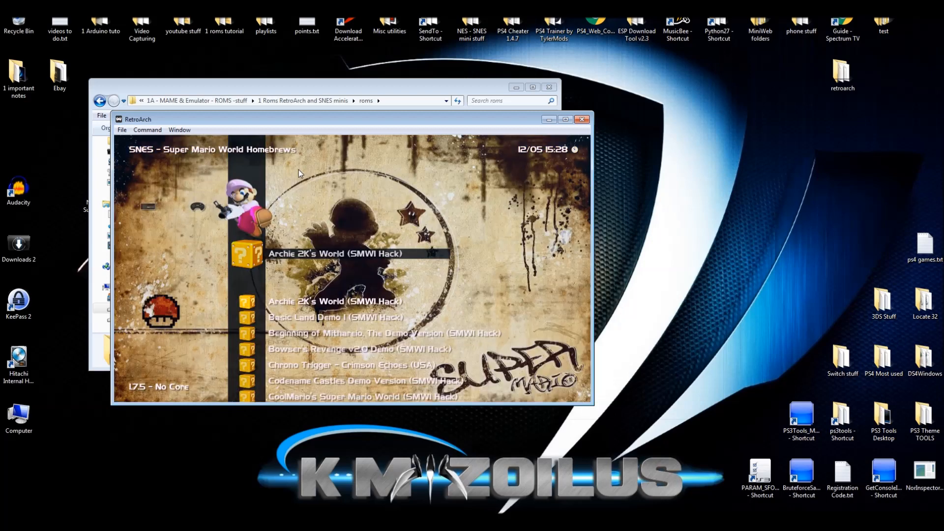
{"action": "mouse_move", "coordinate": [125, 161]}
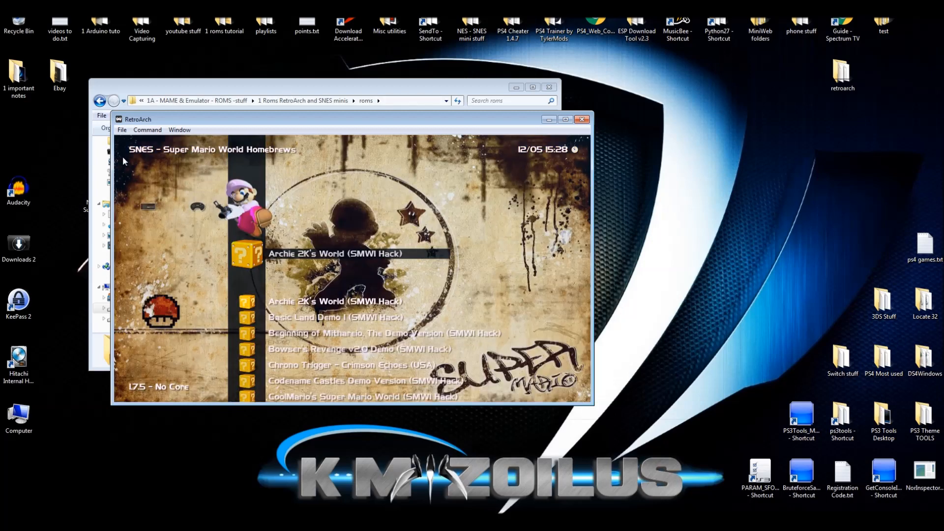
{"action": "mouse_move", "coordinate": [306, 214]}
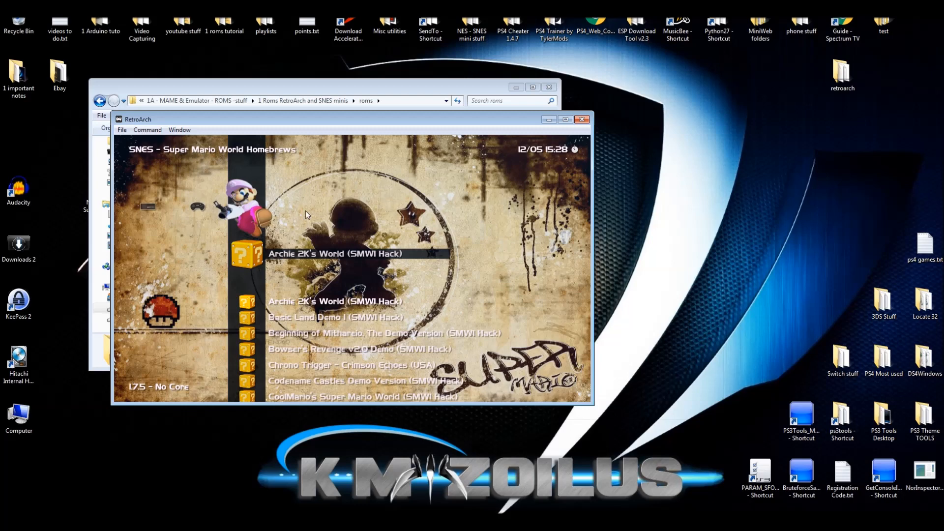
{"action": "mouse_move", "coordinate": [324, 197]}
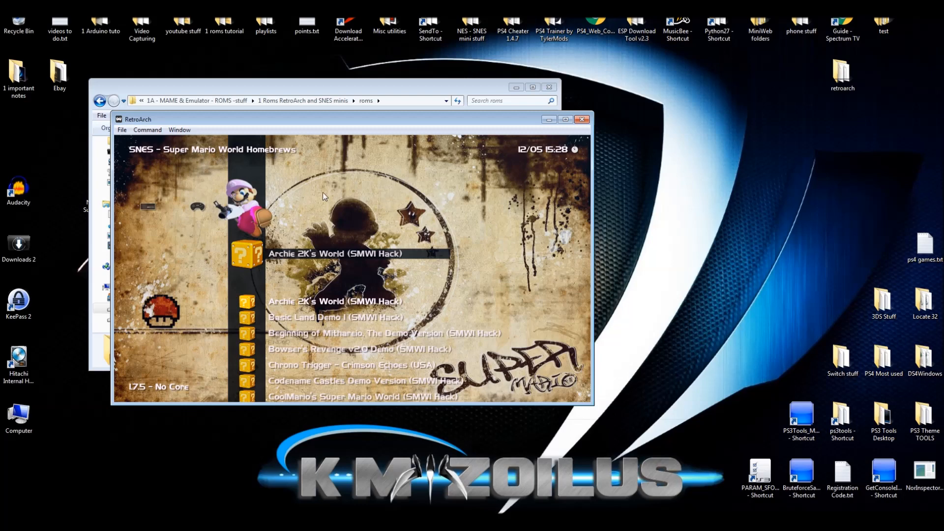
{"action": "mouse_move", "coordinate": [324, 224]}
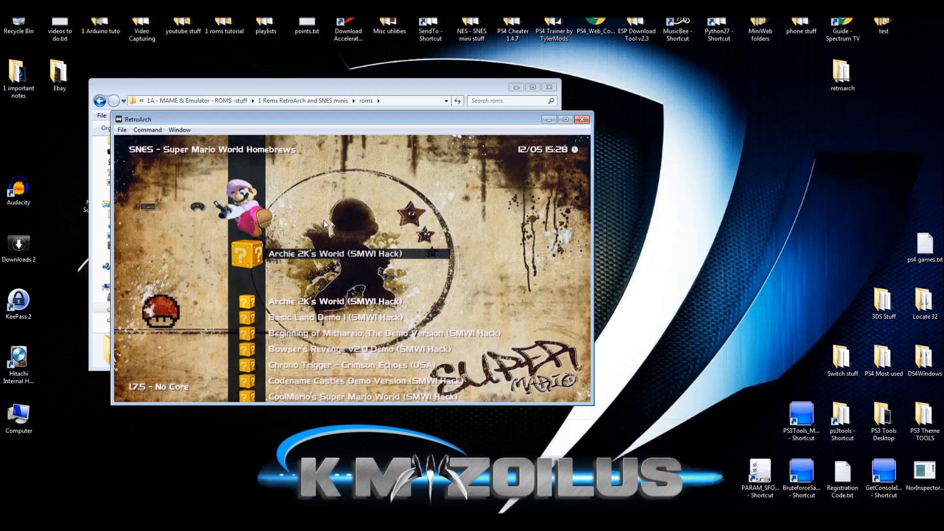
{"action": "mouse_move", "coordinate": [320, 272]}
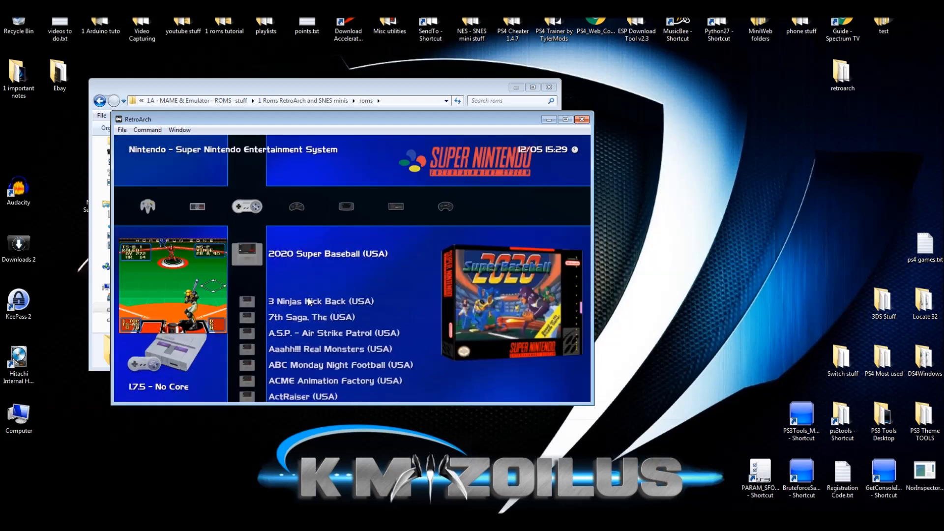
{"action": "mouse_move", "coordinate": [331, 321]}
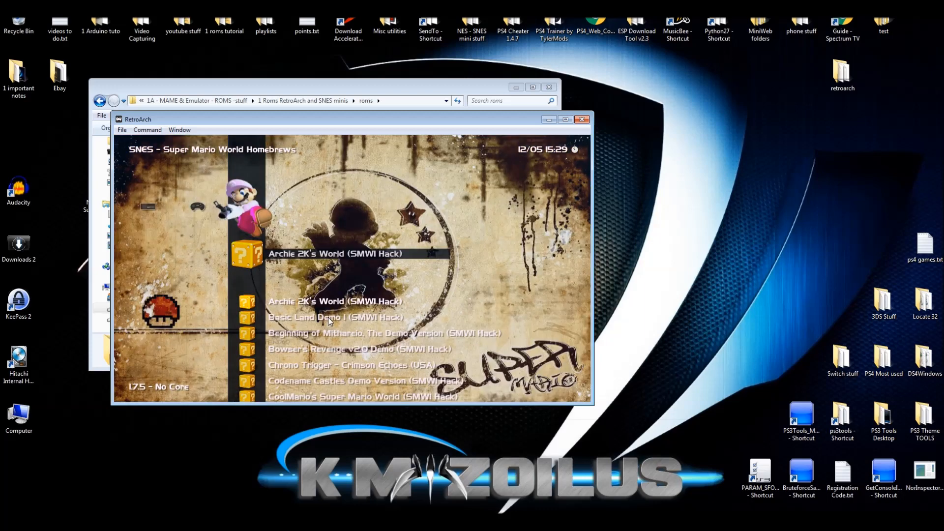
{"action": "mouse_move", "coordinate": [264, 266]}
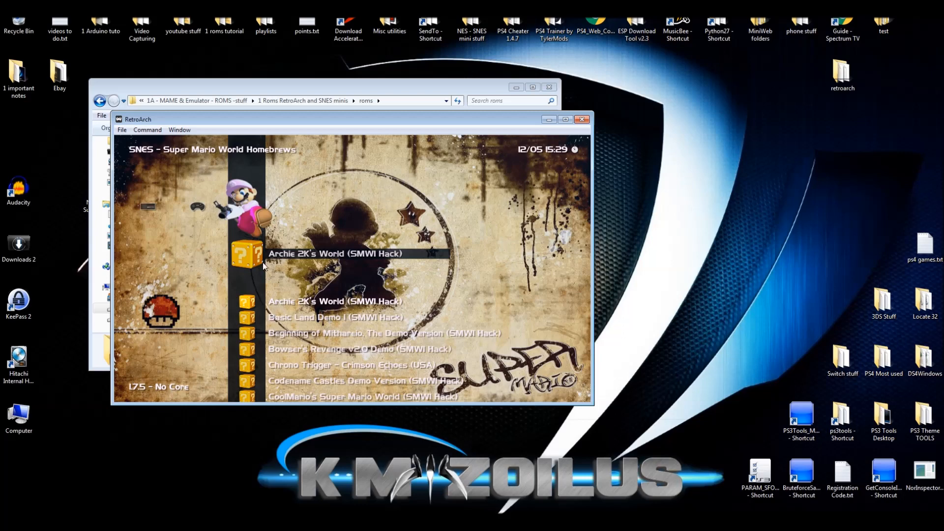
{"action": "mouse_move", "coordinate": [269, 187]}
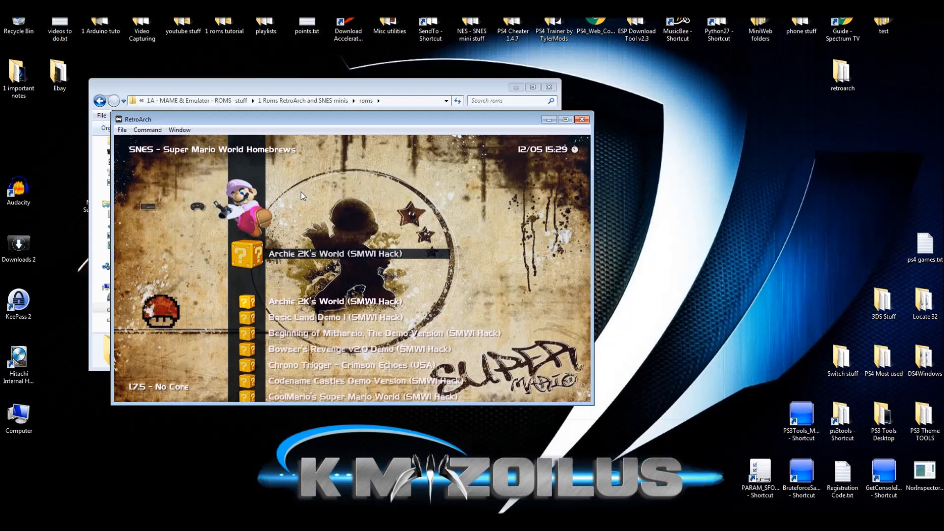
{"action": "mouse_move", "coordinate": [301, 264]}
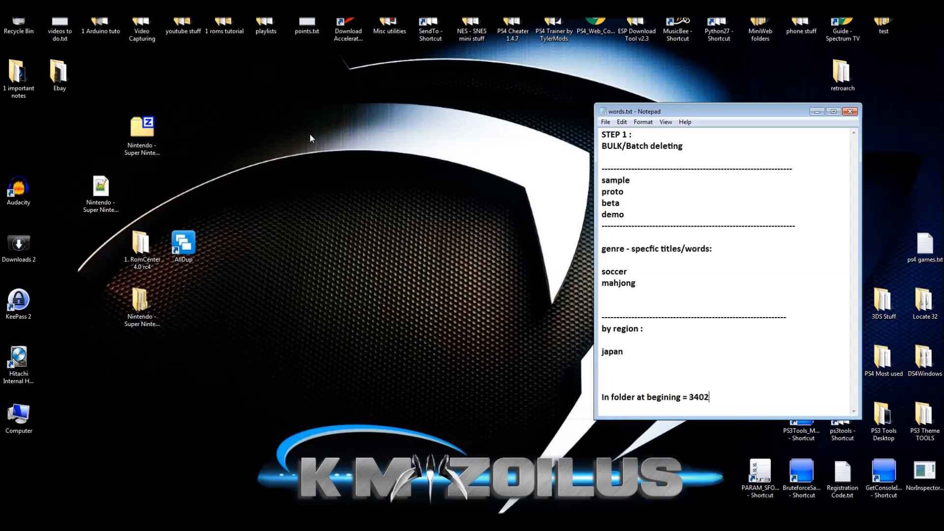
{"action": "mouse_move", "coordinate": [186, 127]}
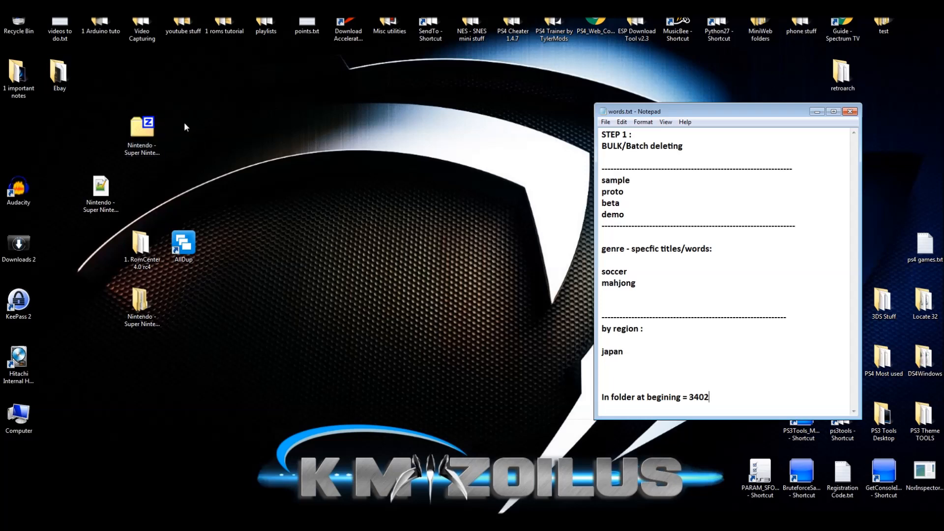
{"action": "mouse_move", "coordinate": [143, 108]}
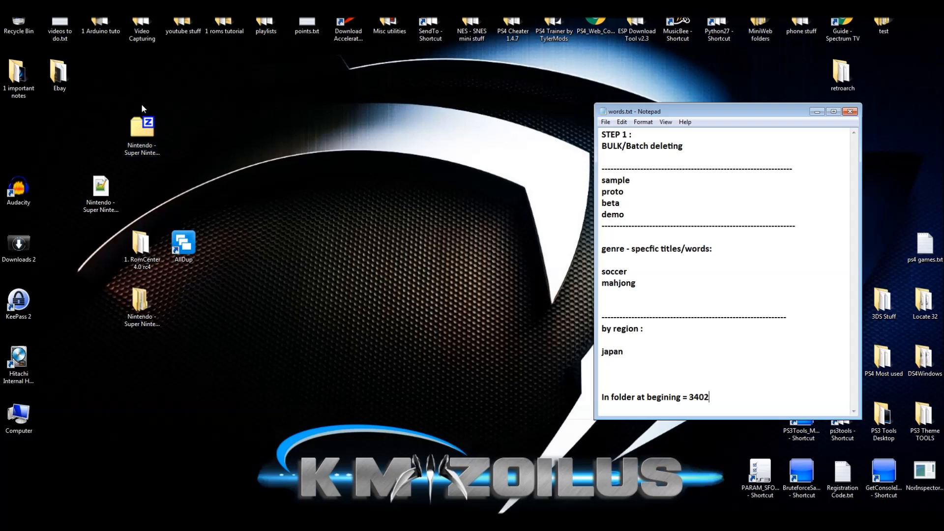
Mark the 3,402 starting count in notes and open the Super Nintendo Entertainment System folder
{"action": "left_click", "coordinate": [141, 132]}
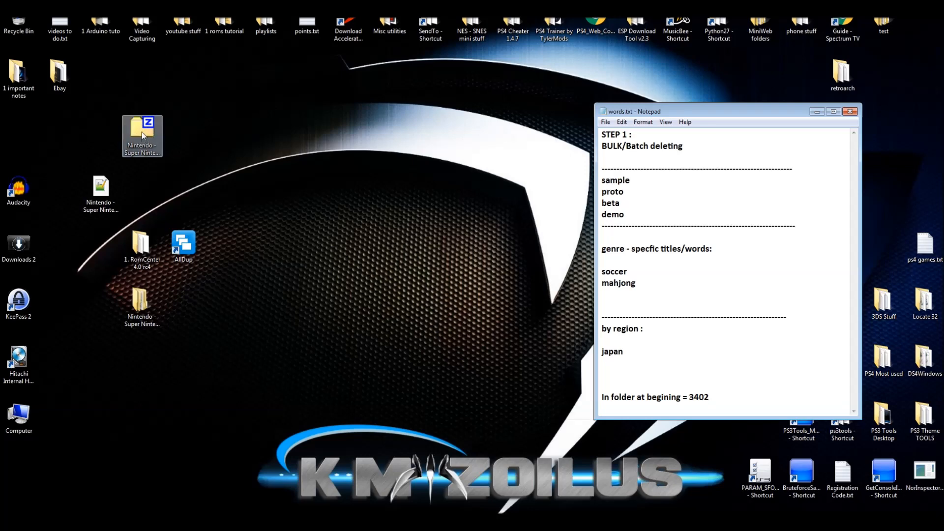
{"action": "left_click", "coordinate": [142, 133]}
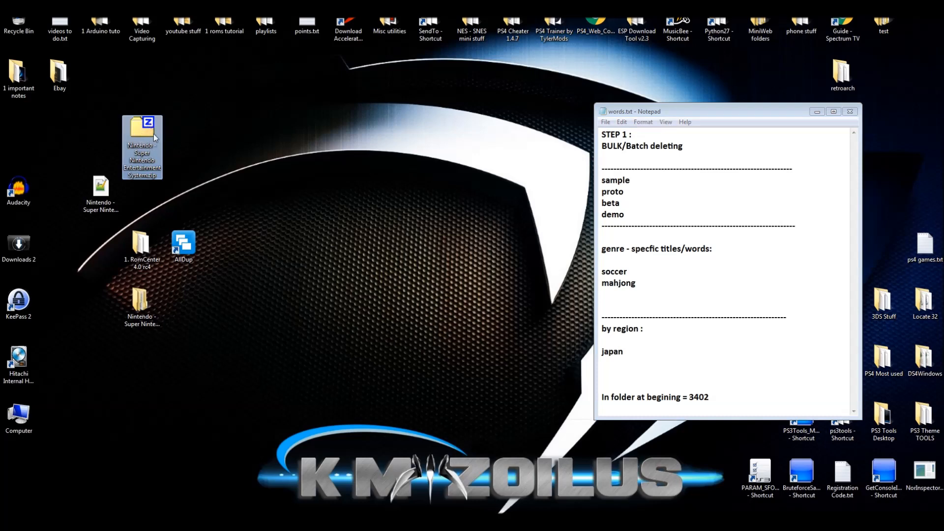
{"action": "mouse_move", "coordinate": [143, 130]}
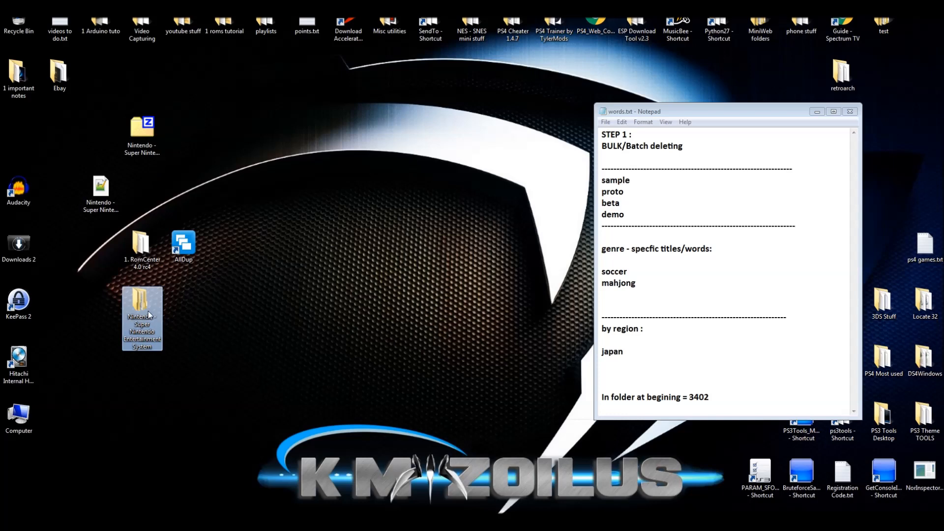
{"action": "mouse_move", "coordinate": [143, 308]}
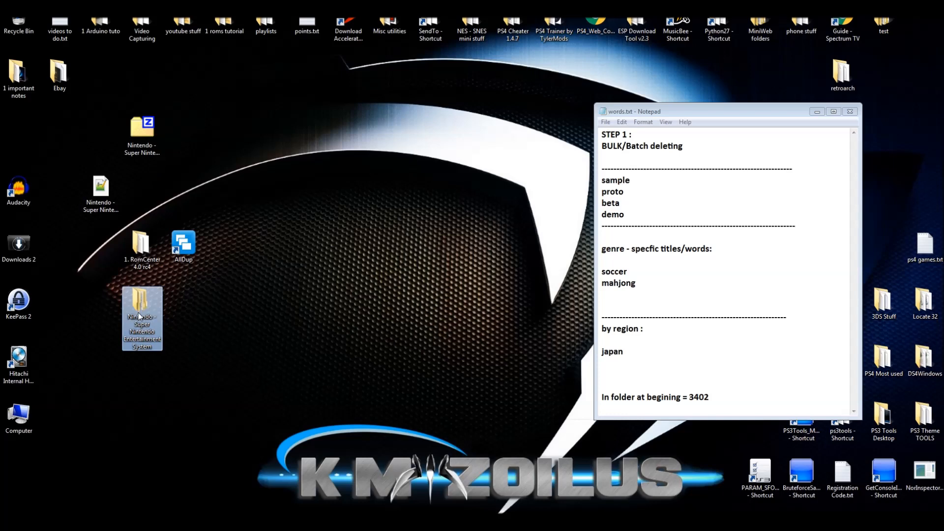
{"action": "double_click", "coordinate": [141, 319]}
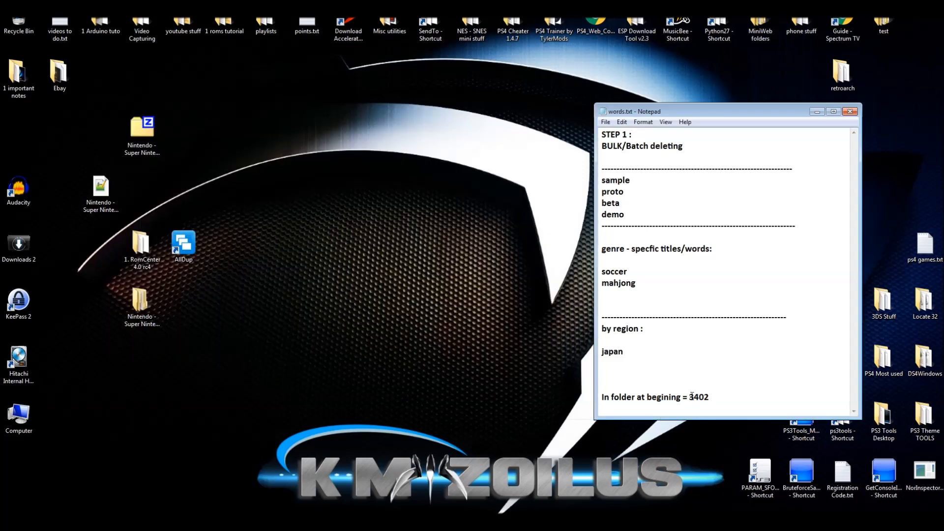
{"action": "left_click", "coordinate": [695, 397]}
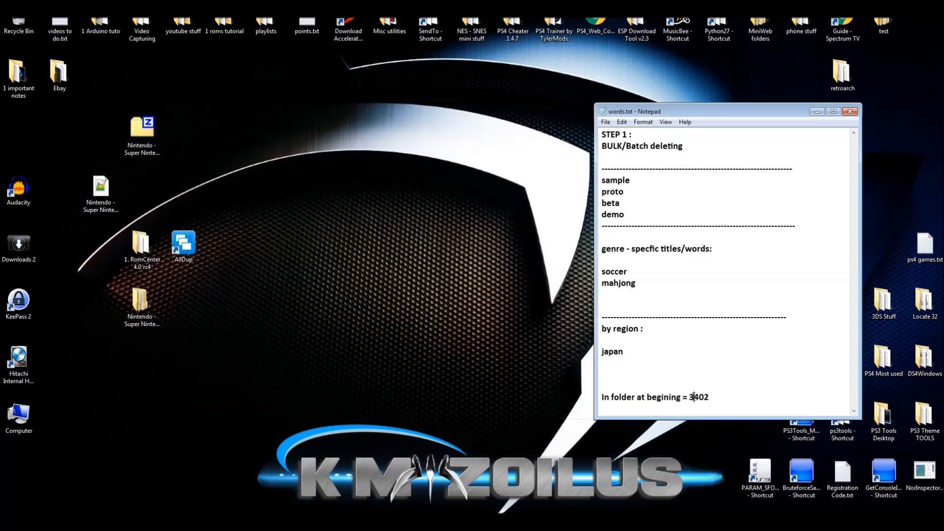
{"action": "left_click_drag", "start_coordinate": [685, 396], "coordinate": [711, 397]}
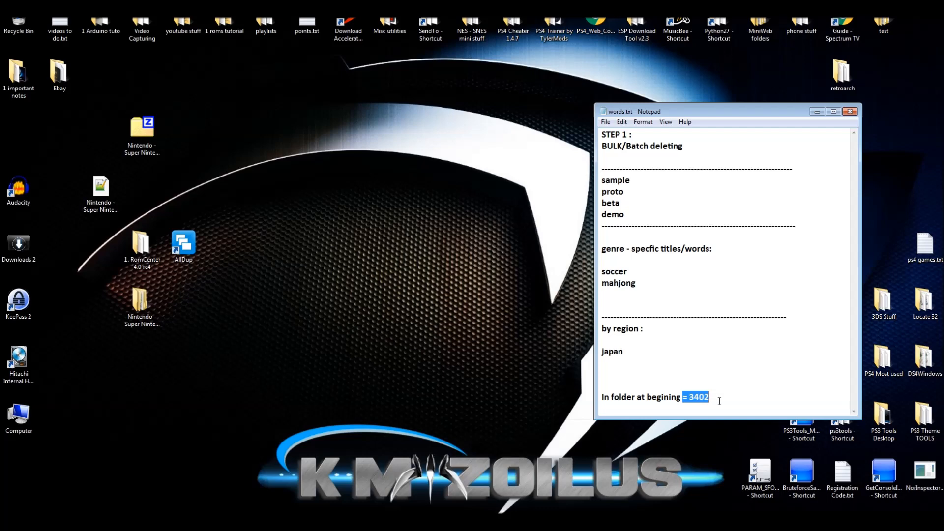
{"action": "left_click", "coordinate": [142, 131]}
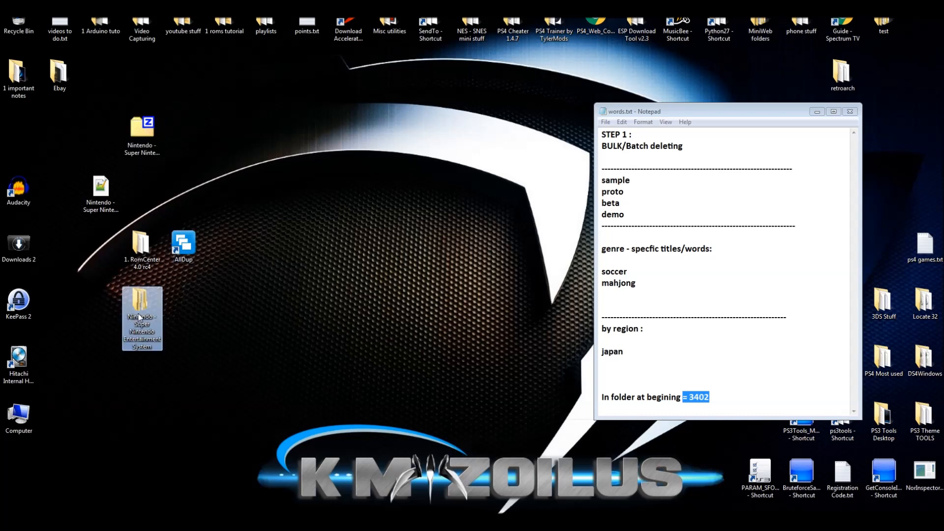
{"action": "mouse_move", "coordinate": [577, 178]}
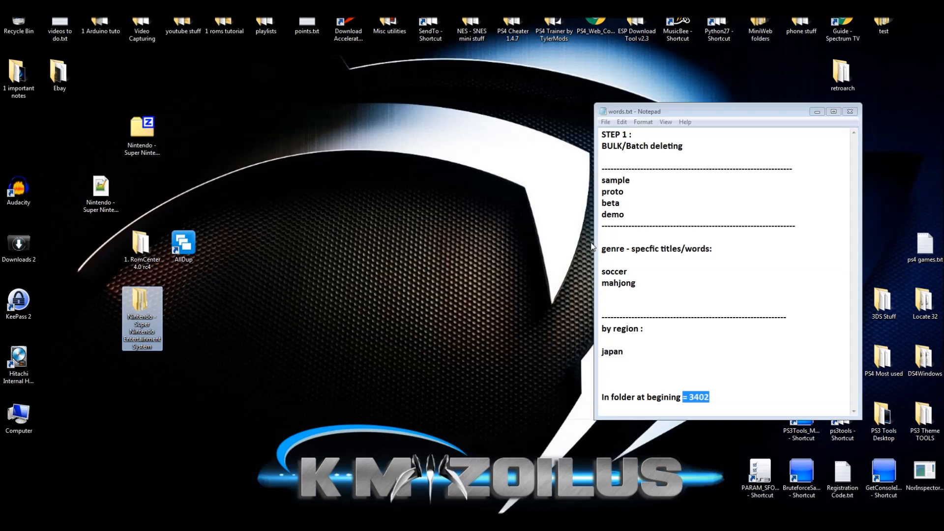
{"action": "mouse_move", "coordinate": [573, 257]}
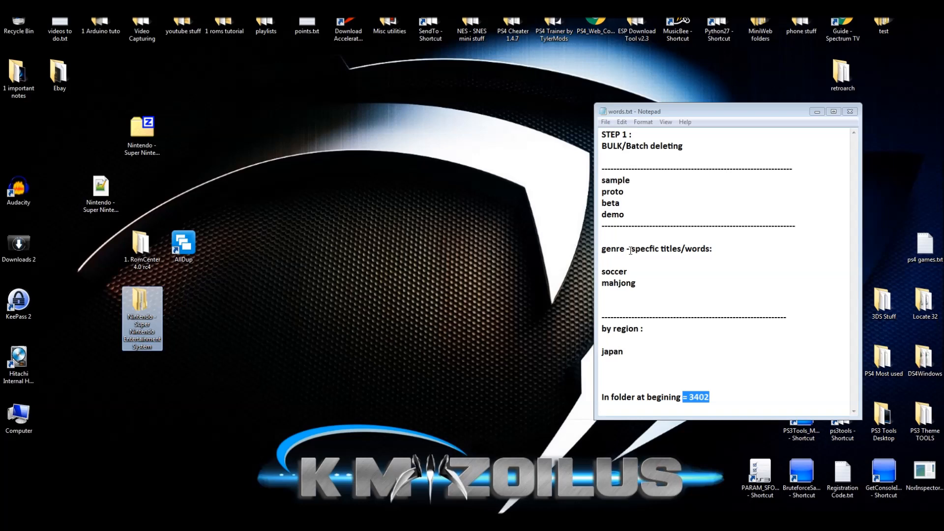
{"action": "double_click", "coordinate": [142, 318]}
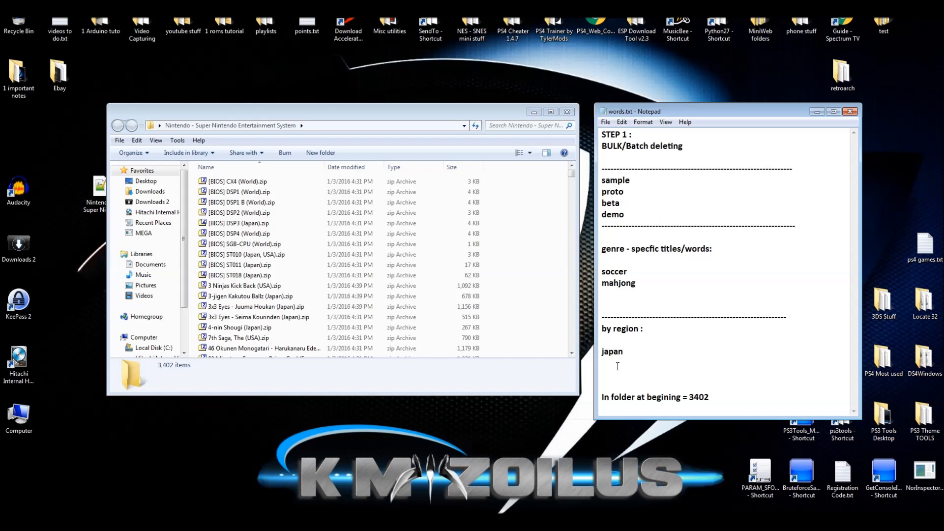
Check the japan and demo entries in the notes, then activate the folder's search box
{"action": "left_click", "coordinate": [624, 351]}
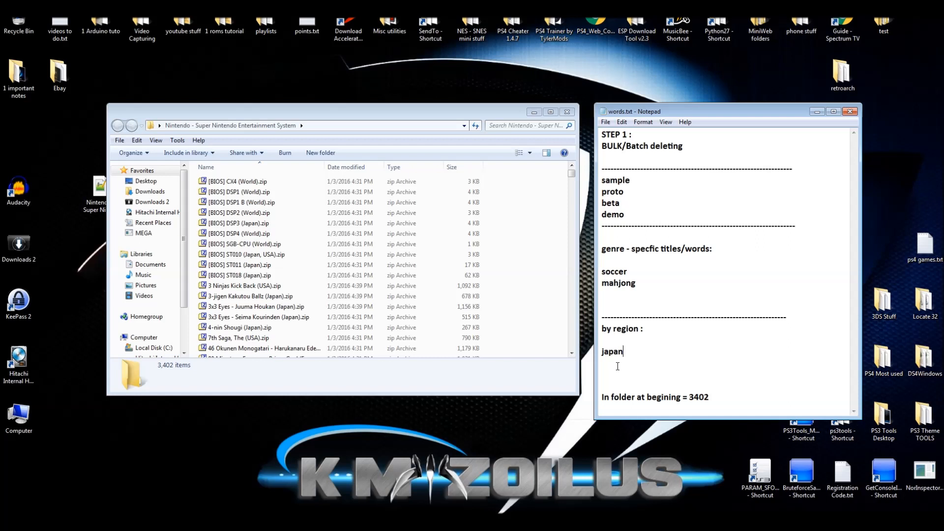
{"action": "mouse_move", "coordinate": [686, 176]}
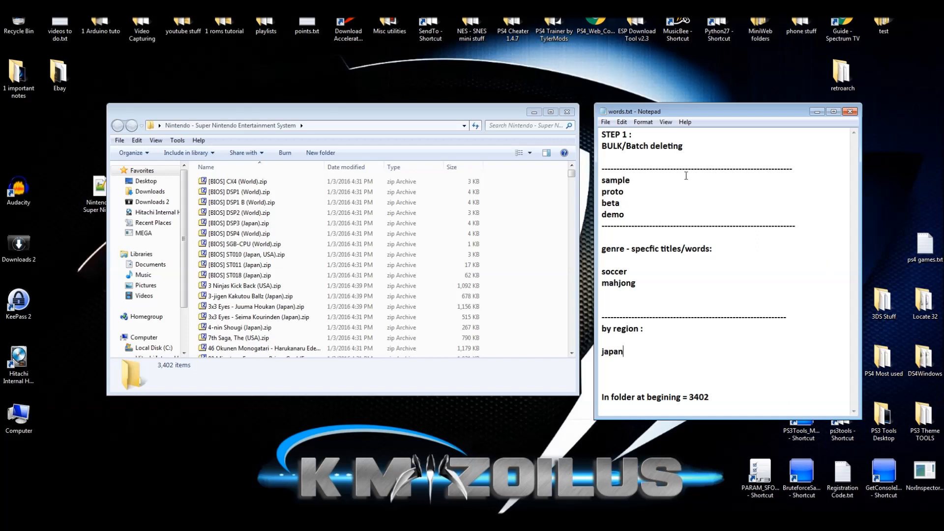
{"action": "mouse_move", "coordinate": [623, 192]}
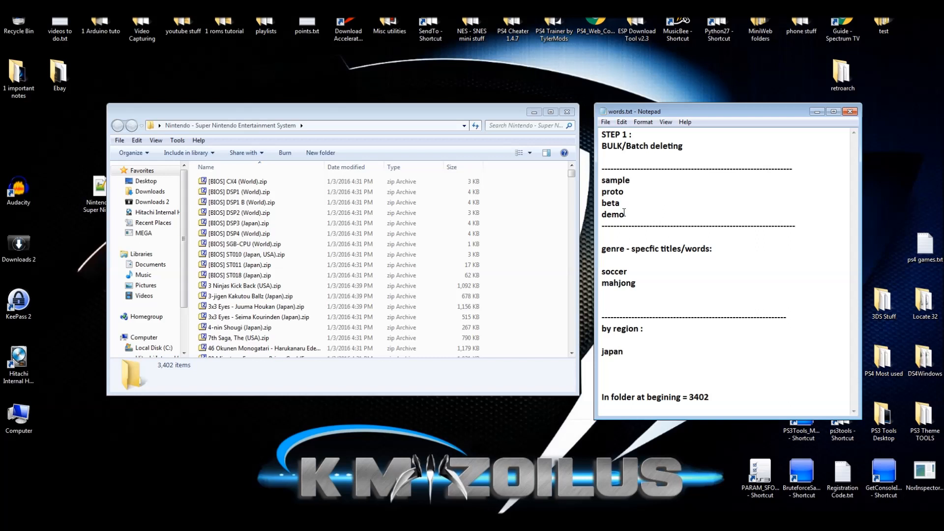
{"action": "left_click", "coordinate": [623, 352]}
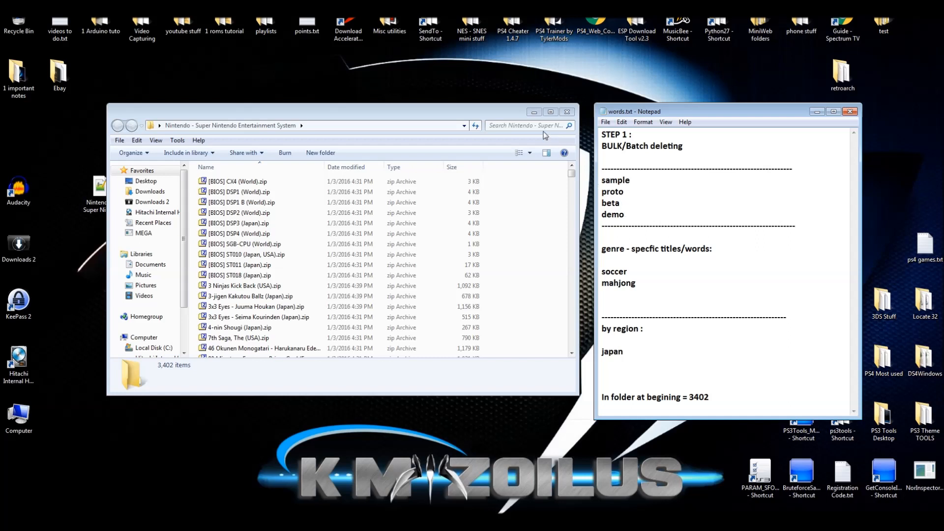
{"action": "left_click", "coordinate": [526, 125]}
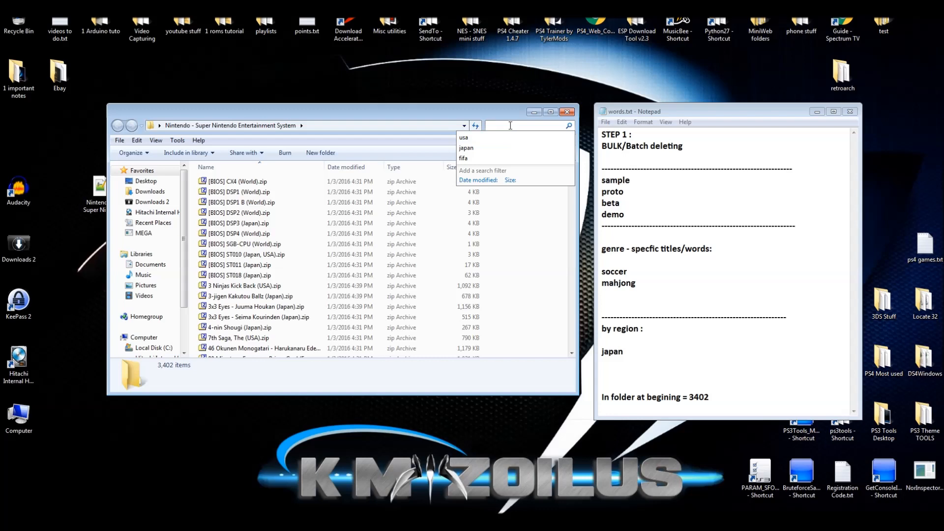
Search for 'sam' and delete all 33 Sample ROMs to the Recycle Bin
{"action": "type", "text": "sample"}
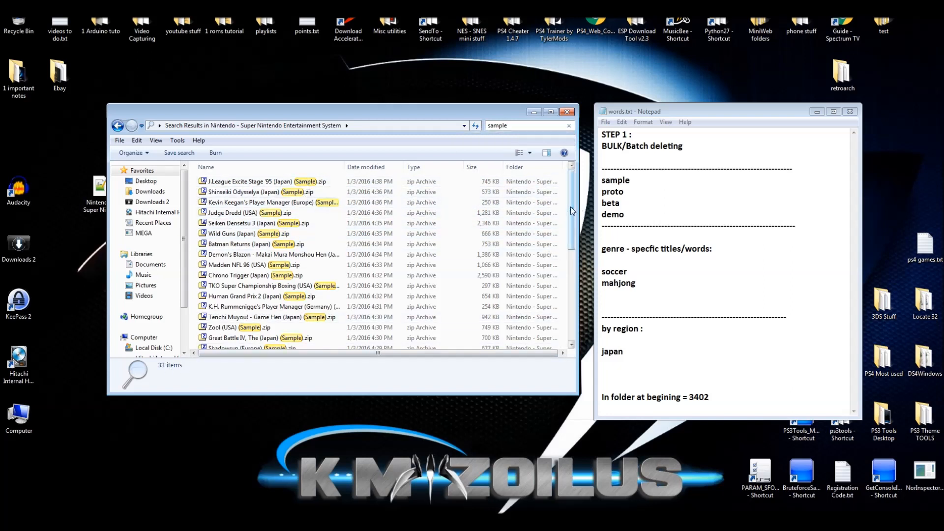
{"action": "scroll", "scroll_direction": "down", "scroll_amount": 3}
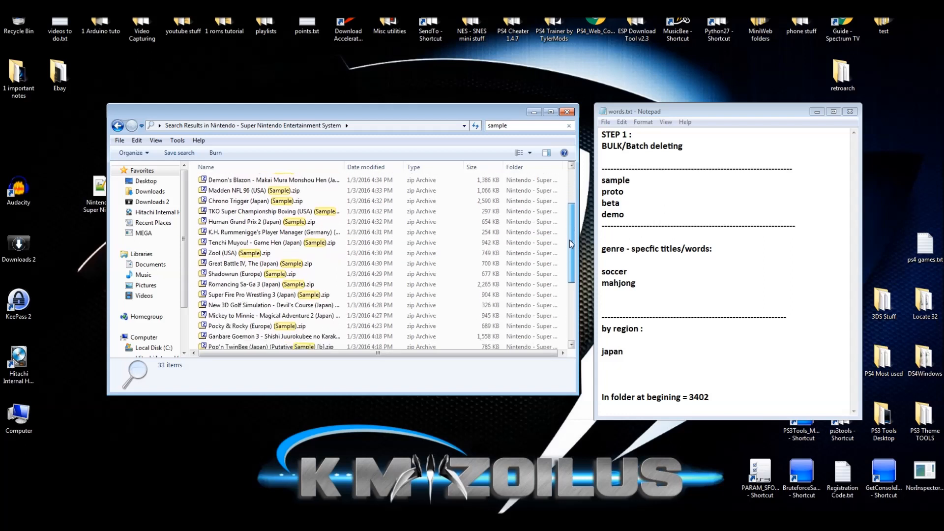
{"action": "scroll", "scroll_direction": "down", "scroll_amount": 3}
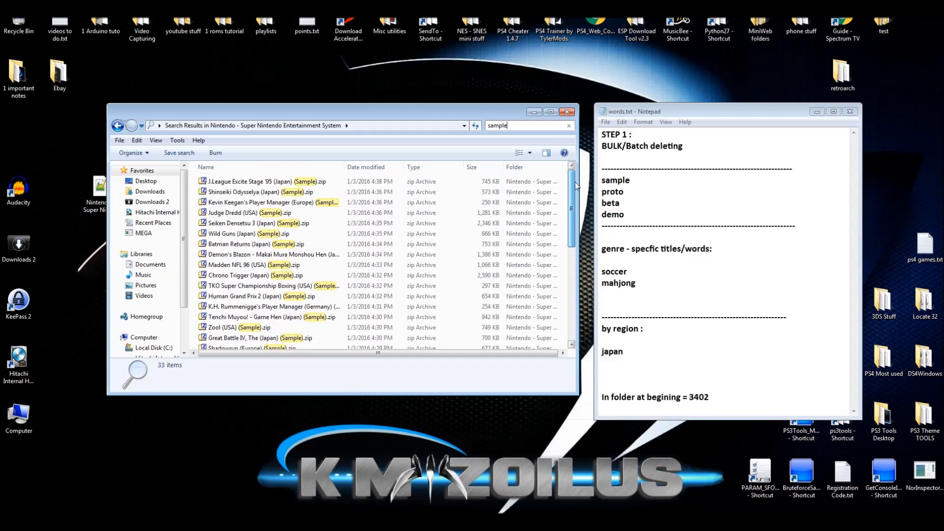
{"action": "left_click", "coordinate": [254, 234]}
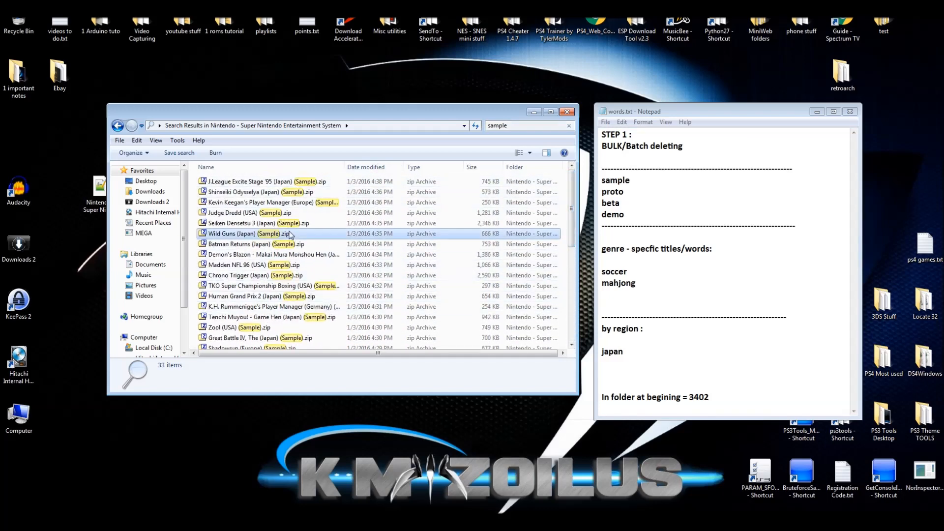
{"action": "key", "text": "Delete"}
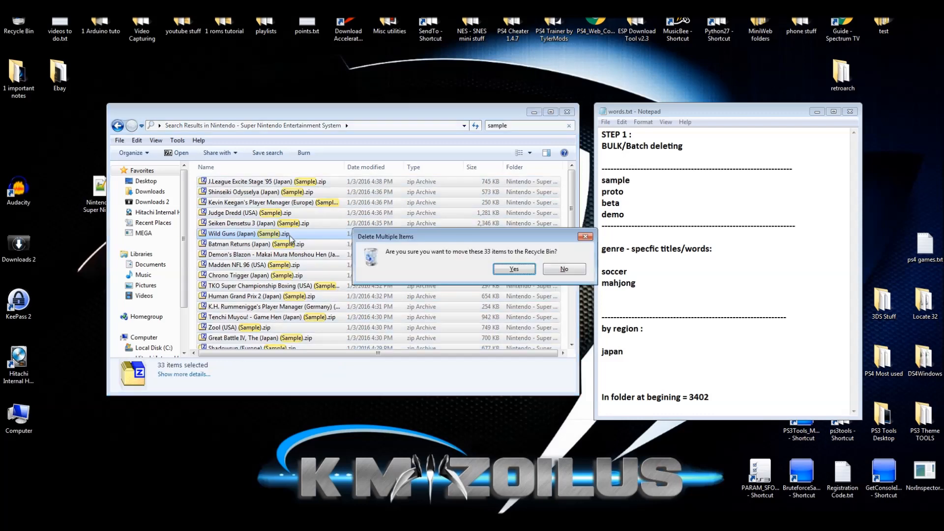
{"action": "left_click", "coordinate": [514, 269]}
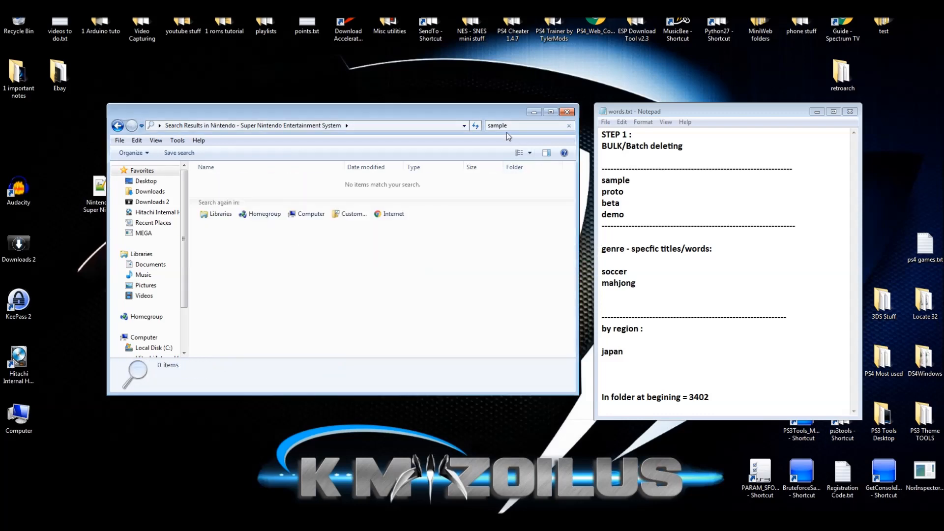
{"action": "left_click", "coordinate": [528, 125]}
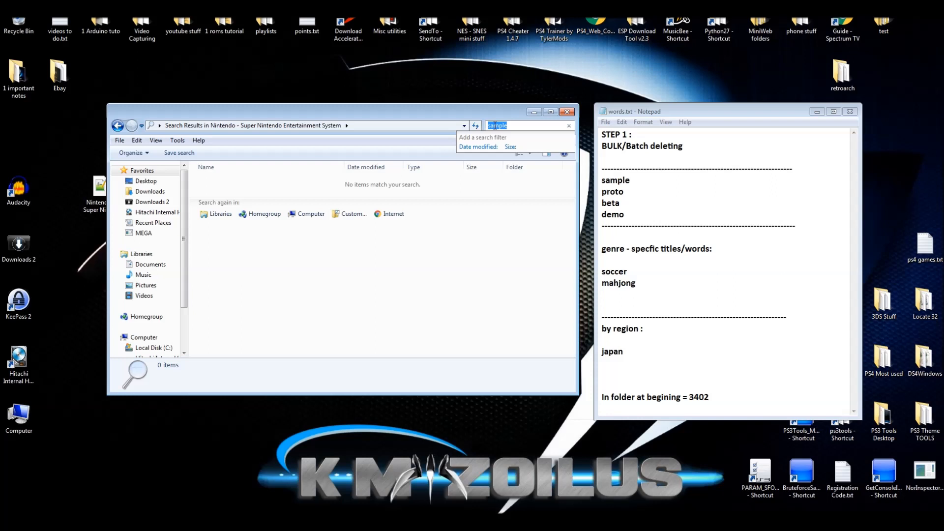
Search for 'proto' and remove all 61 prototype ROM results
{"action": "type", "text": "proto"}
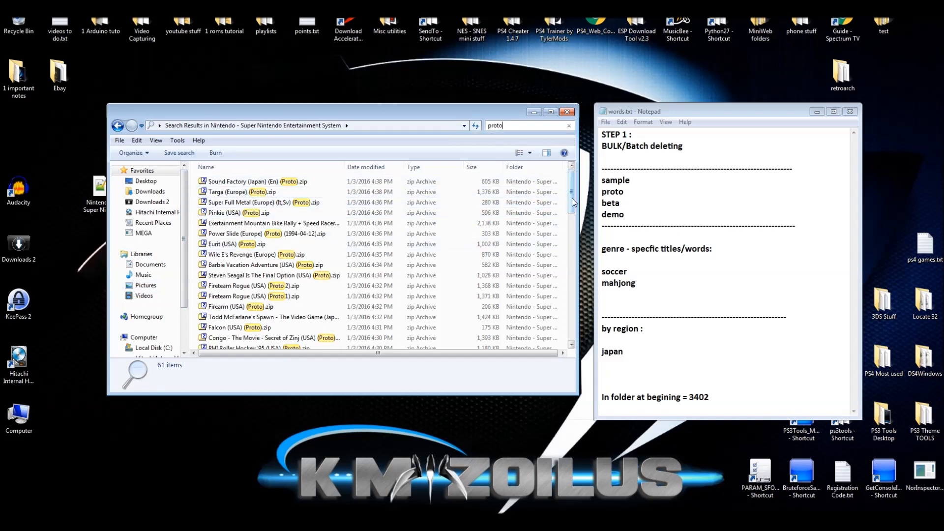
{"action": "scroll", "scroll_direction": "down", "scroll_amount": 3}
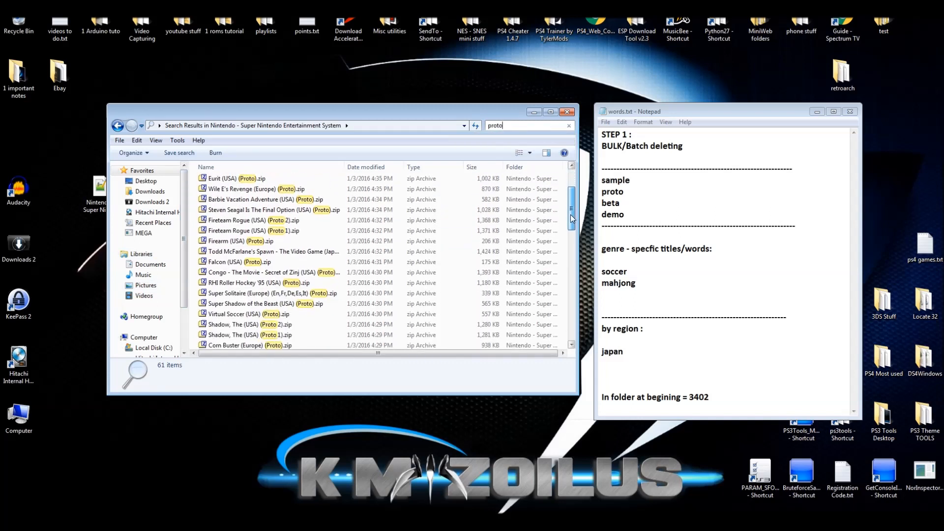
{"action": "scroll", "scroll_direction": "down", "scroll_amount": 3}
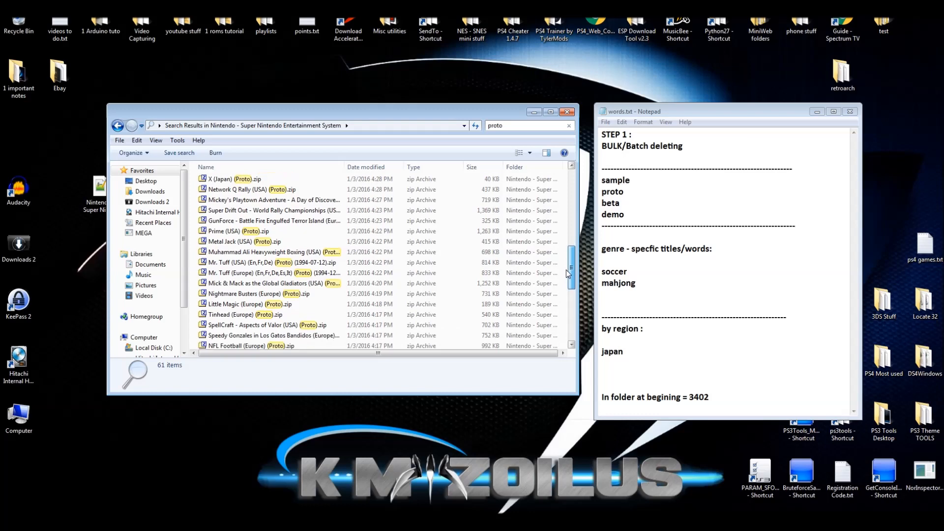
{"action": "scroll", "scroll_direction": "down", "scroll_amount": 3}
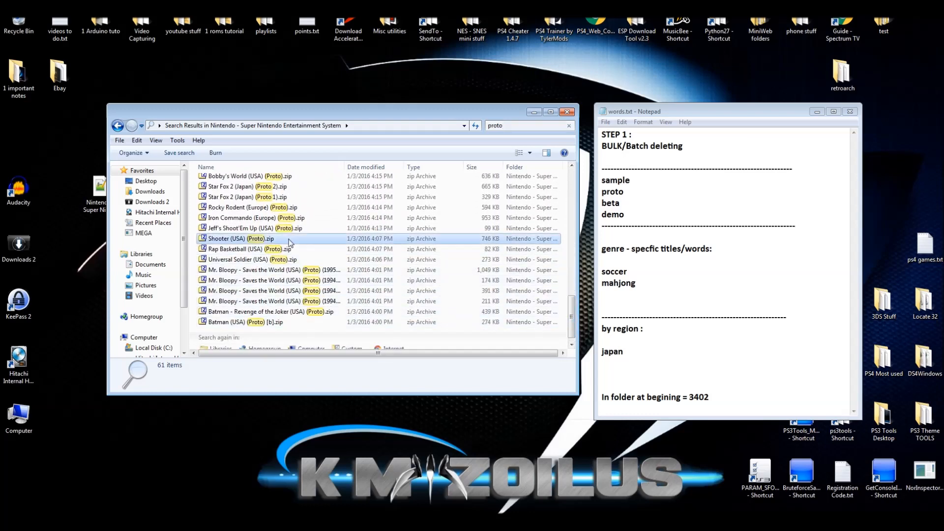
{"action": "key", "text": "ctrl+a"}
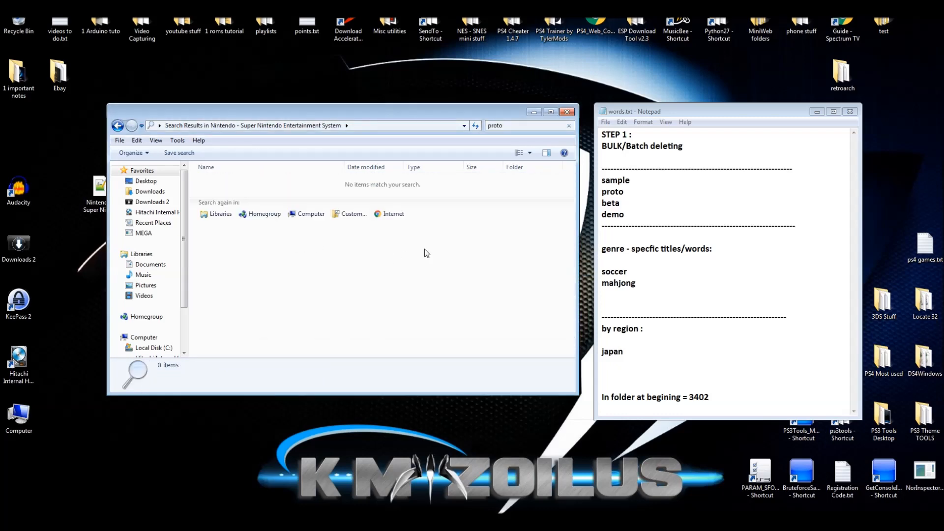
{"action": "left_click", "coordinate": [517, 125]}
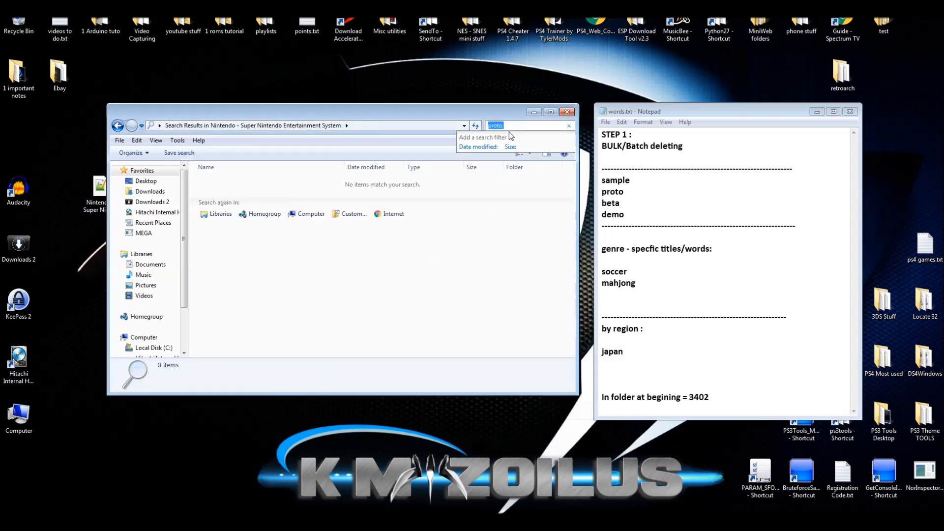
Search the folder for 'beta' and scroll through the Beta ROM results
{"action": "type", "text": "beta"}
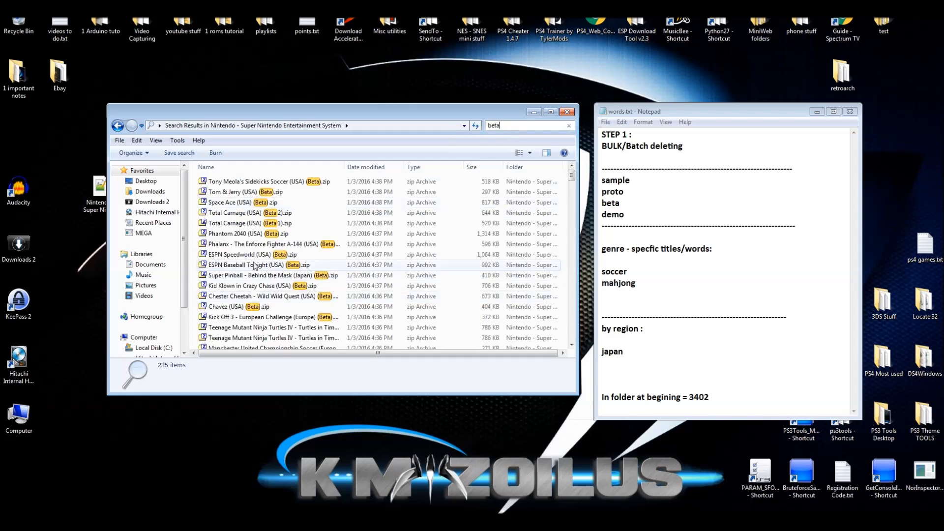
{"action": "scroll", "scroll_direction": "down", "scroll_amount": 3}
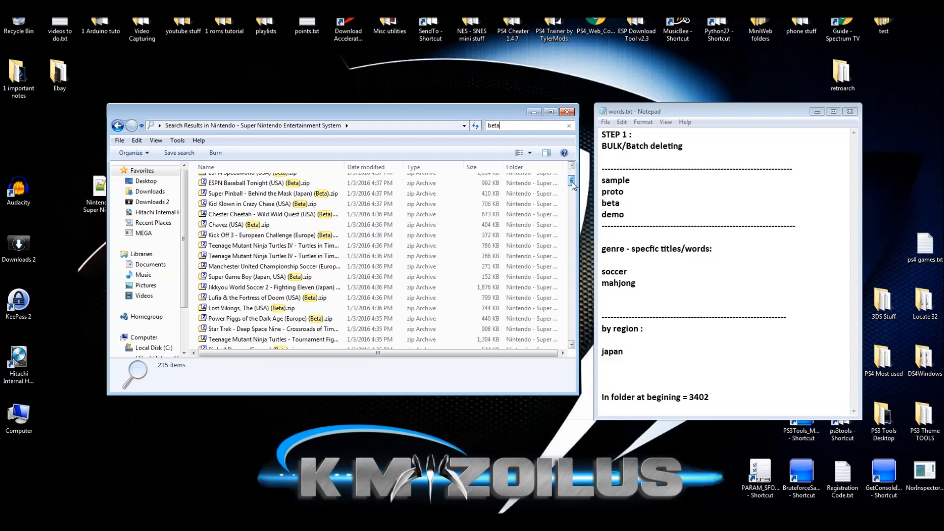
{"action": "scroll", "scroll_direction": "down", "scroll_amount": 3}
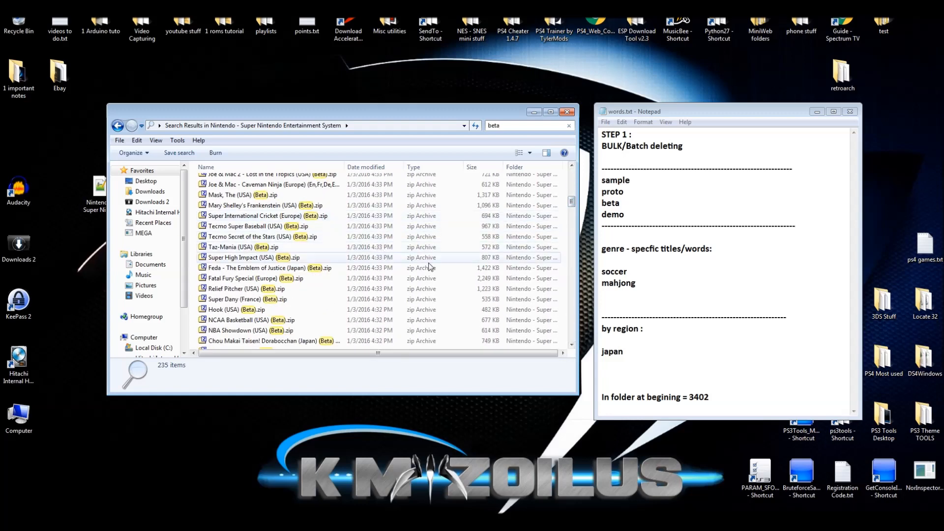
{"action": "scroll", "scroll_direction": "down", "scroll_amount": 3}
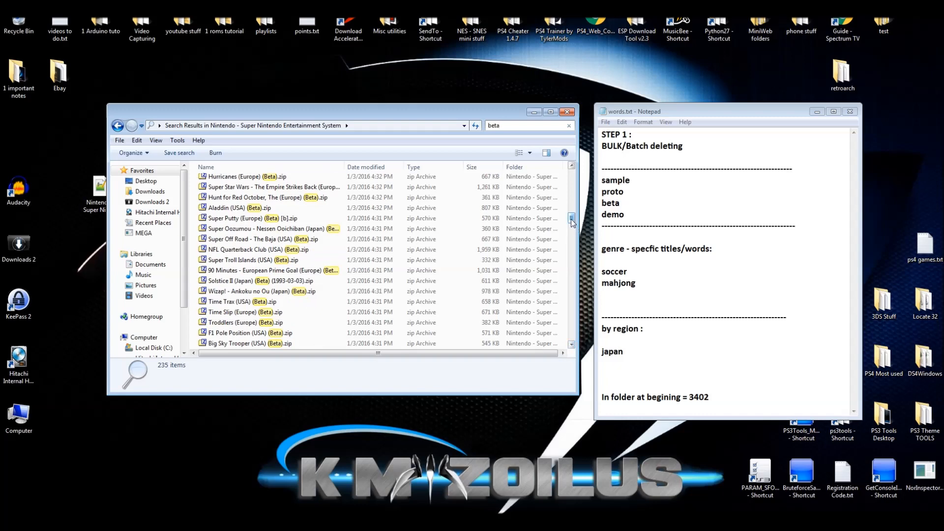
{"action": "left_click_drag", "start_coordinate": [571, 218], "coordinate": [571, 266]}
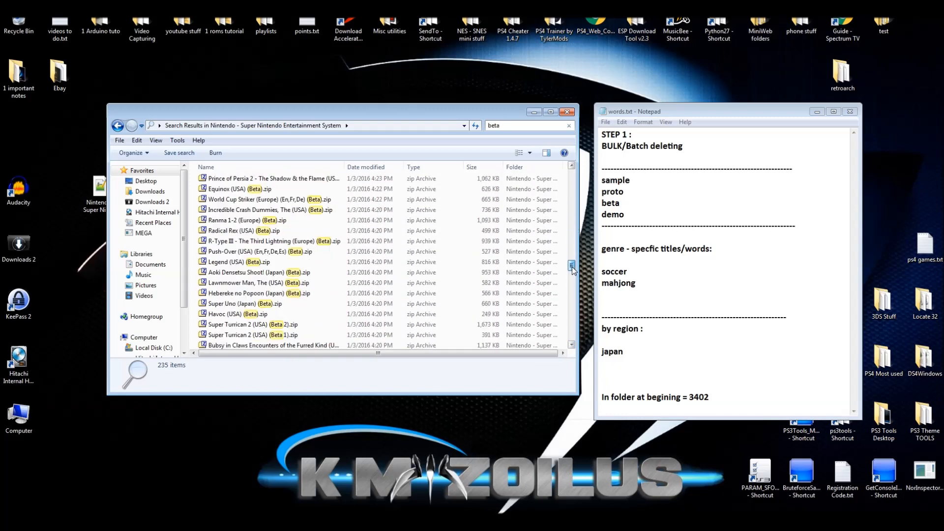
{"action": "scroll", "scroll_direction": "down", "scroll_amount": 3}
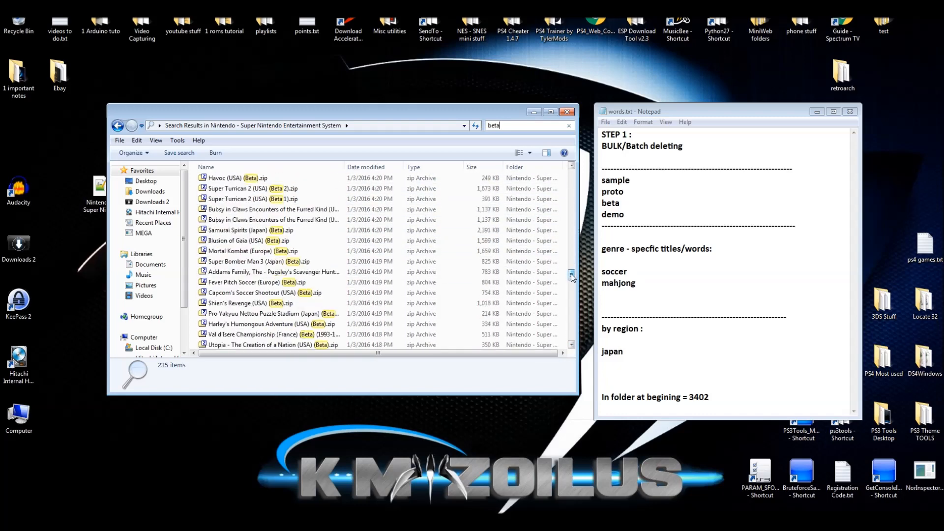
{"action": "scroll", "scroll_direction": "down", "scroll_amount": 3}
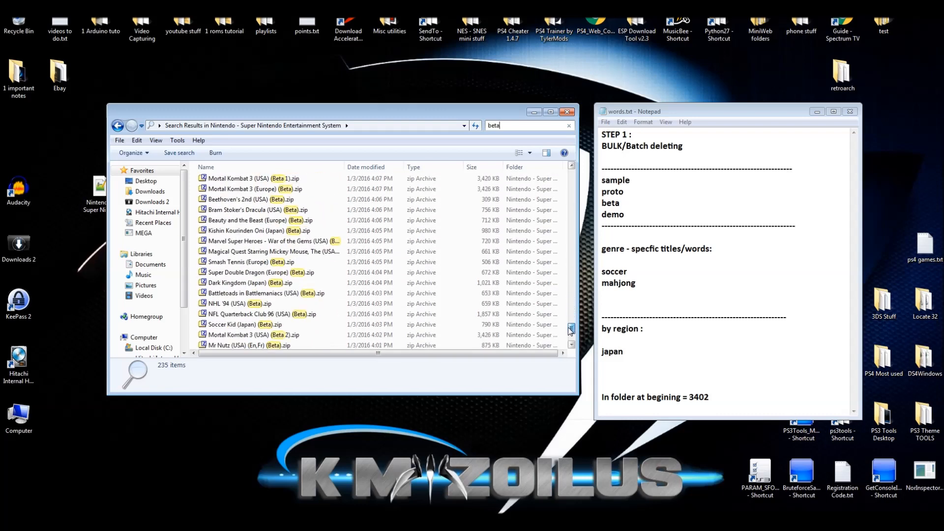
Select all 235 Beta ROM results and begin typing a 'demo' search
{"action": "left_click", "coordinate": [250, 251]}
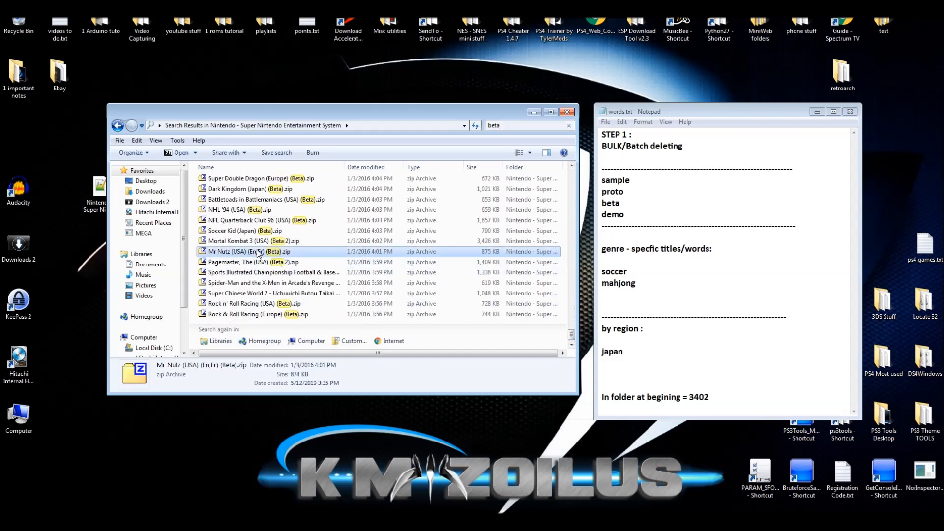
{"action": "left_click", "coordinate": [260, 241]}
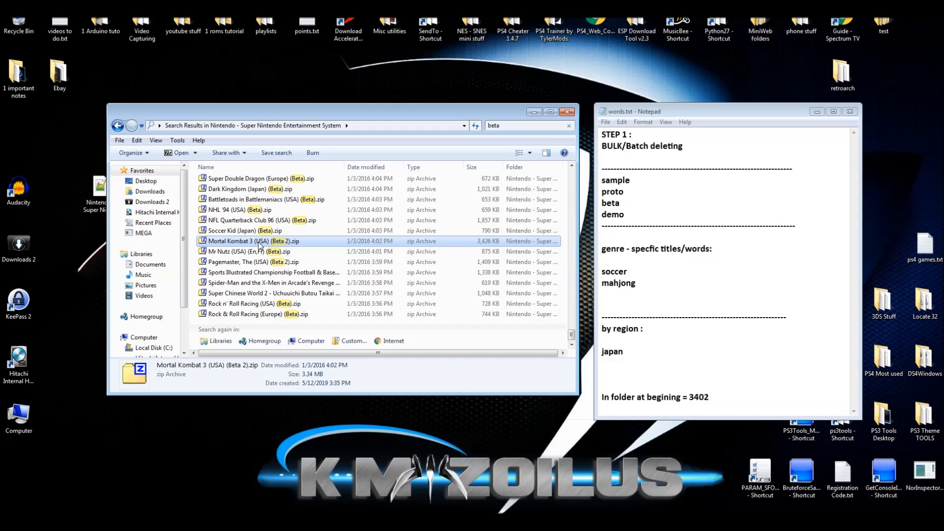
{"action": "key", "text": "ctrl+a"}
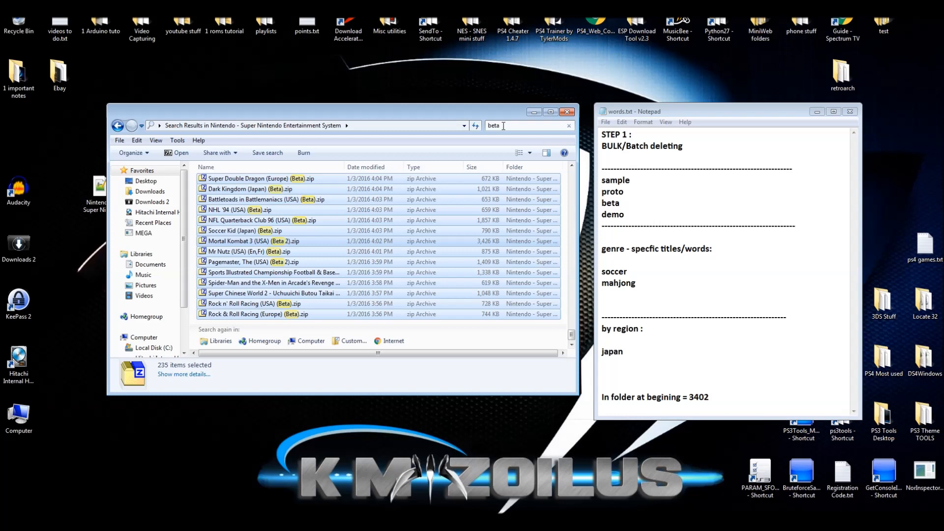
{"action": "type", "text": "demo"}
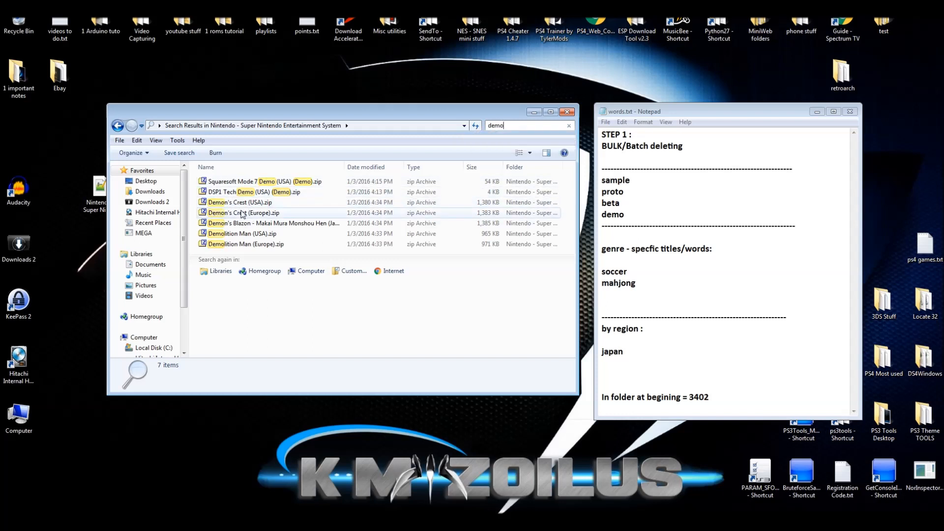
Select the European Demon's Crest and Demolition Man among the demo results for removal
{"action": "left_click", "coordinate": [239, 202]}
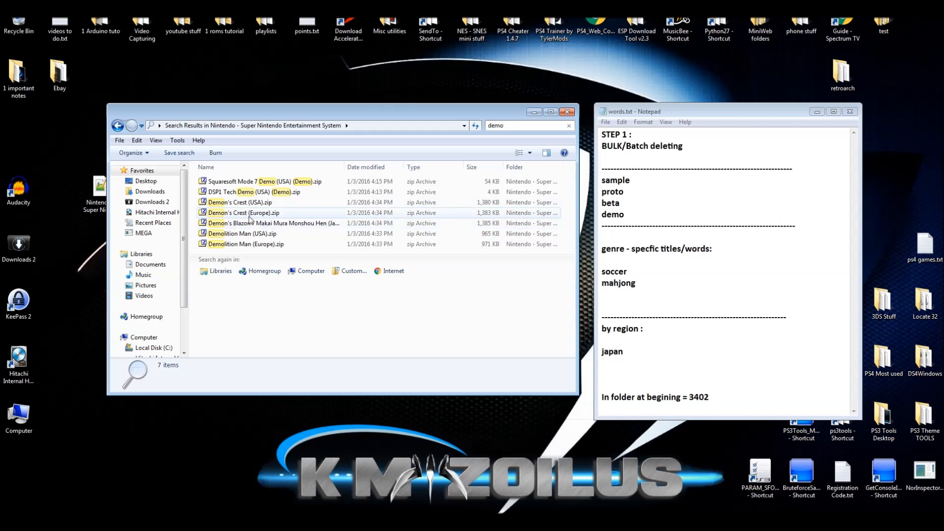
{"action": "left_click", "coordinate": [243, 213]}
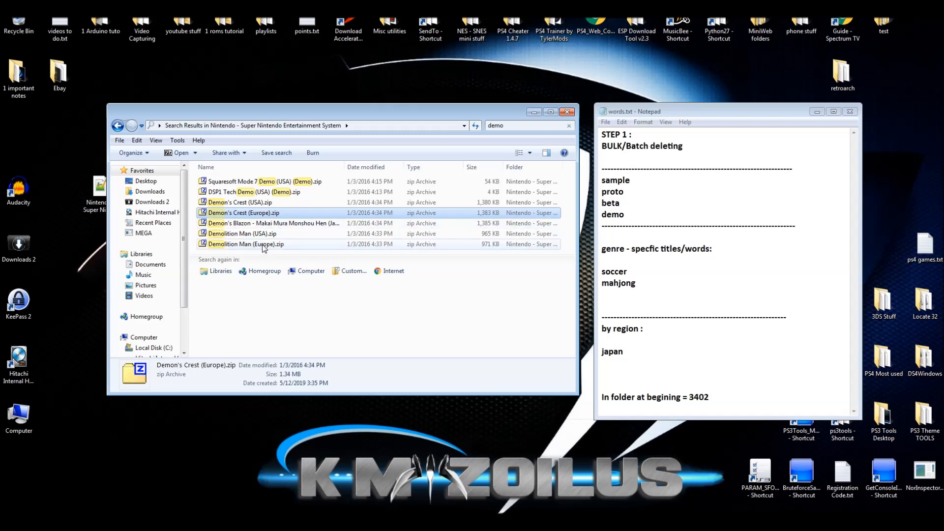
{"action": "left_click", "coordinate": [246, 244]}
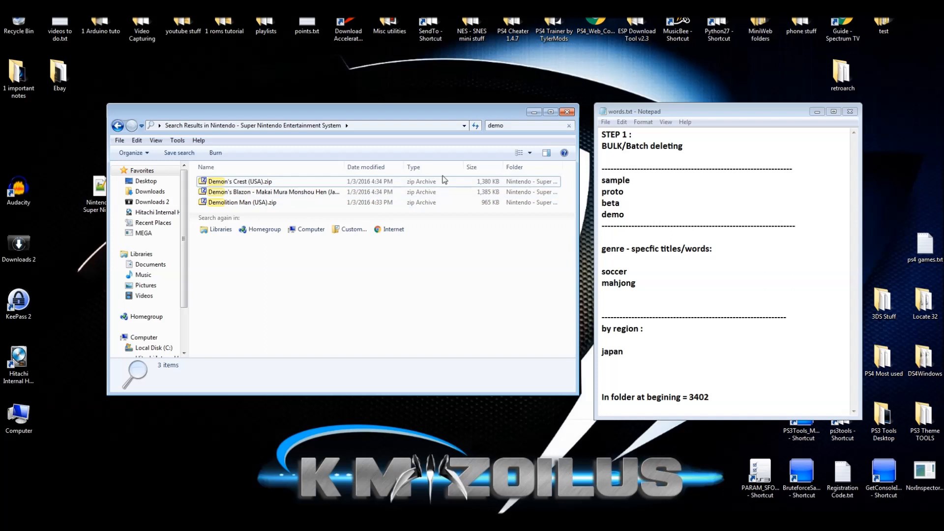
{"action": "left_click", "coordinate": [506, 125]}
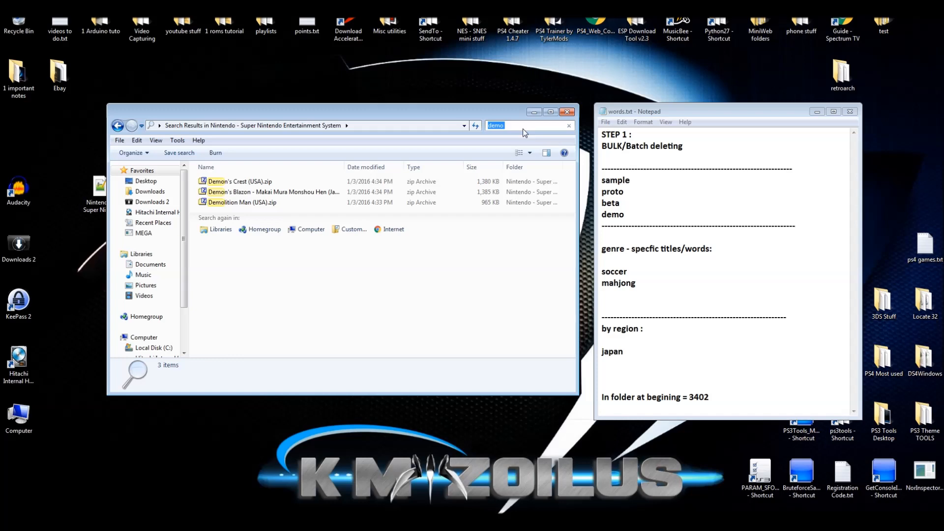
Search 'soccer' and send all 69 Soccer ROMs to the Recycle Bin
{"action": "type", "text": "soccer"}
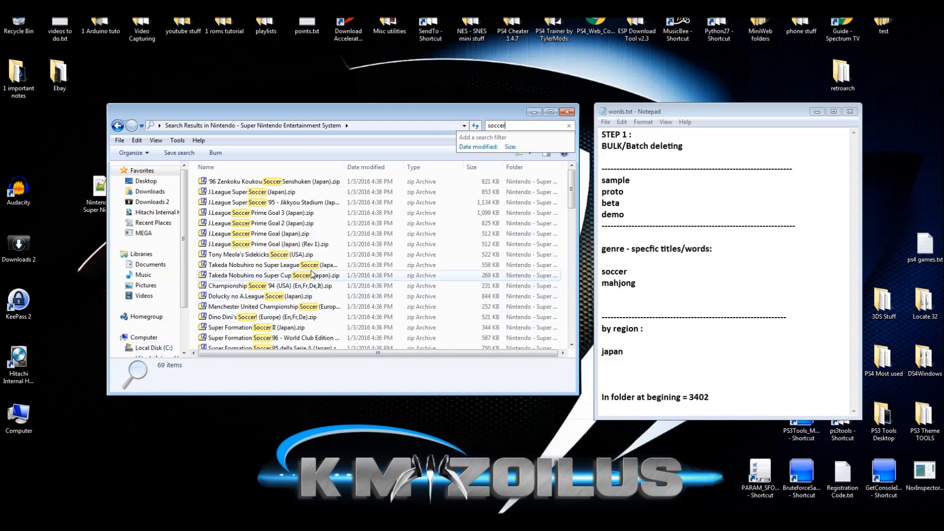
{"action": "left_click", "coordinate": [271, 275]}
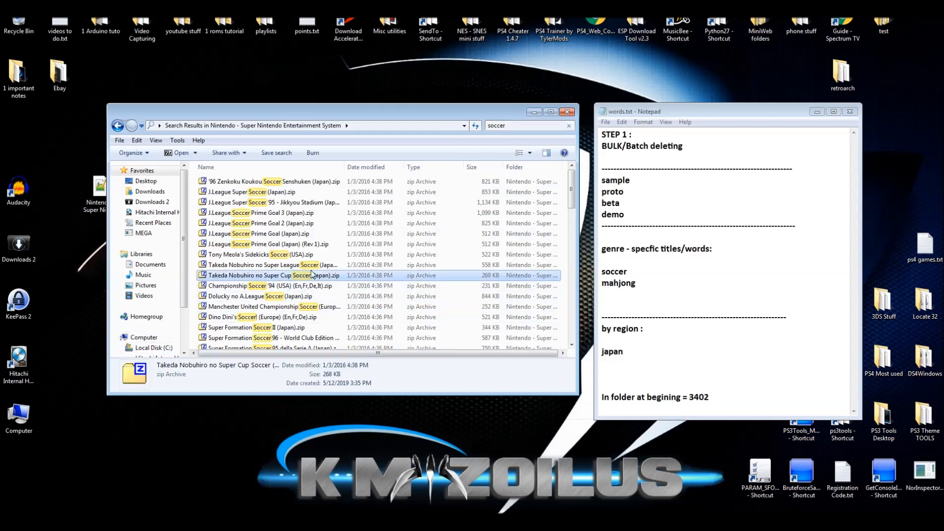
{"action": "key", "text": "Delete"}
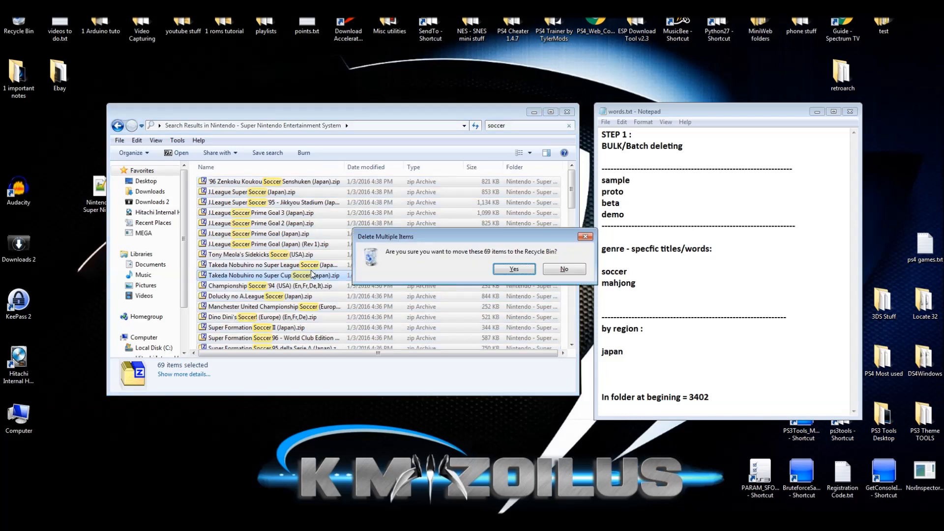
{"action": "left_click", "coordinate": [513, 269]}
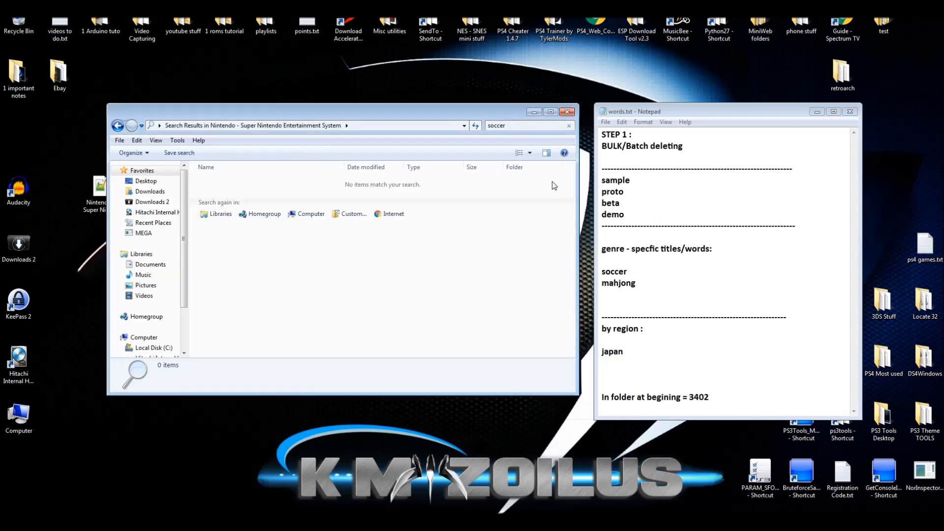
{"action": "left_click", "coordinate": [521, 126]}
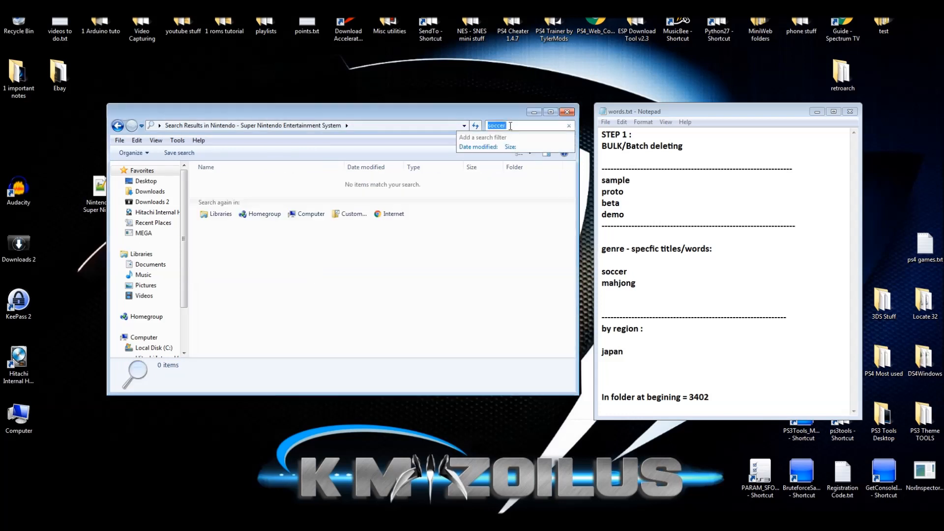
Search 'mah' and select all the Mahjong ROM results for deletion
{"action": "type", "text": "mahjong"}
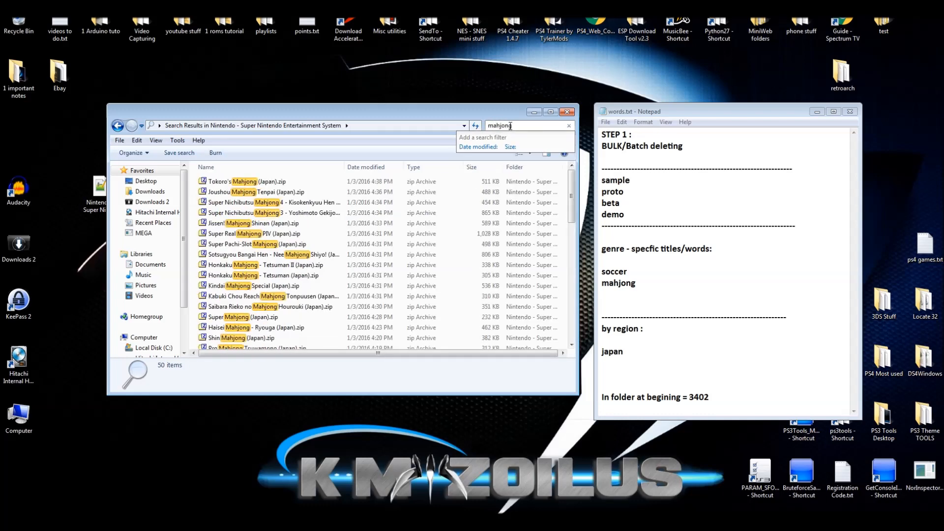
{"action": "left_click", "coordinate": [262, 223]}
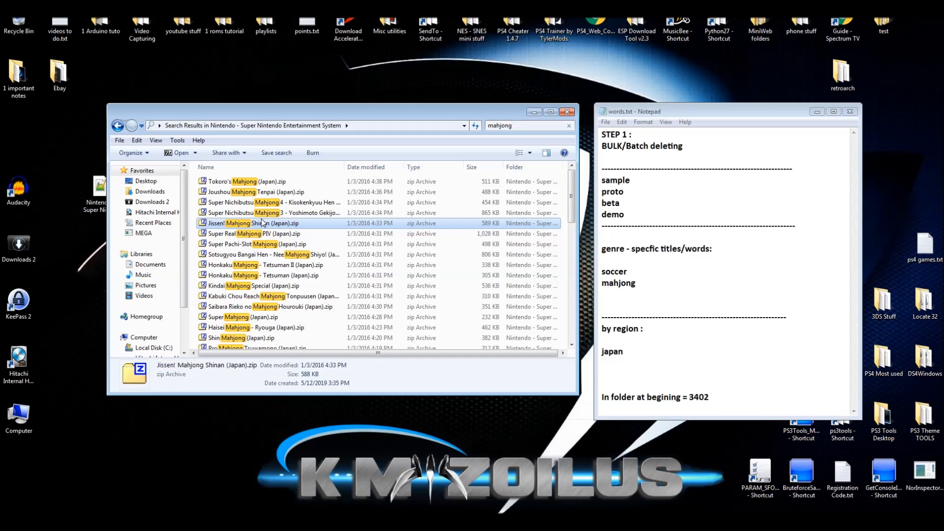
{"action": "key", "text": "ctrl+a"}
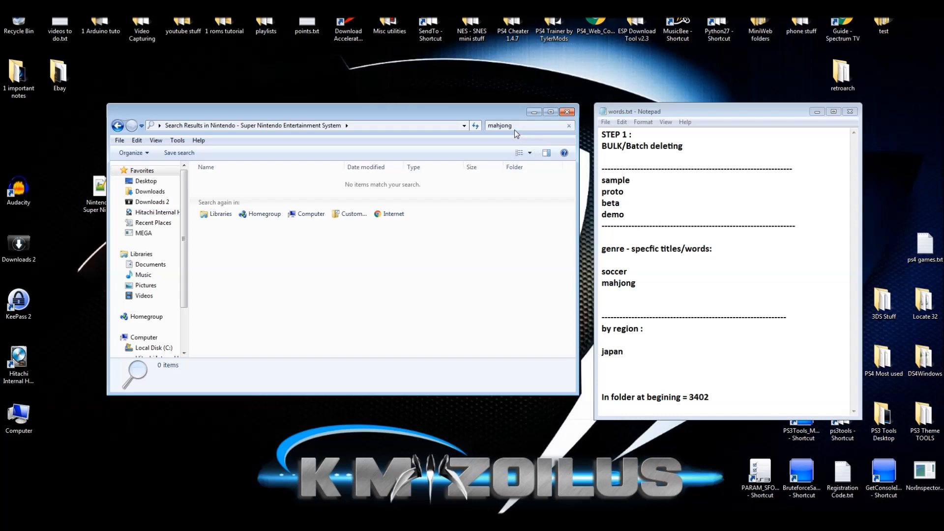
{"action": "mouse_move", "coordinate": [511, 141]}
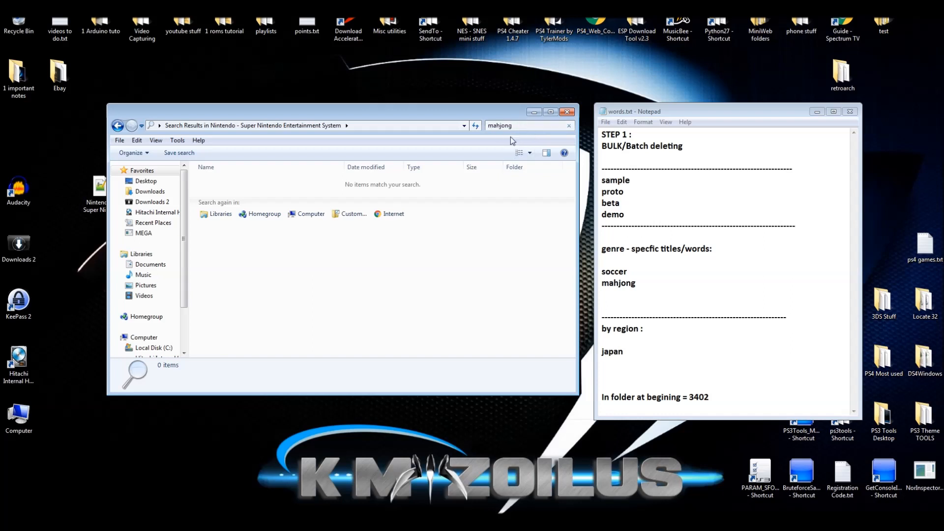
{"action": "mouse_move", "coordinate": [505, 143]}
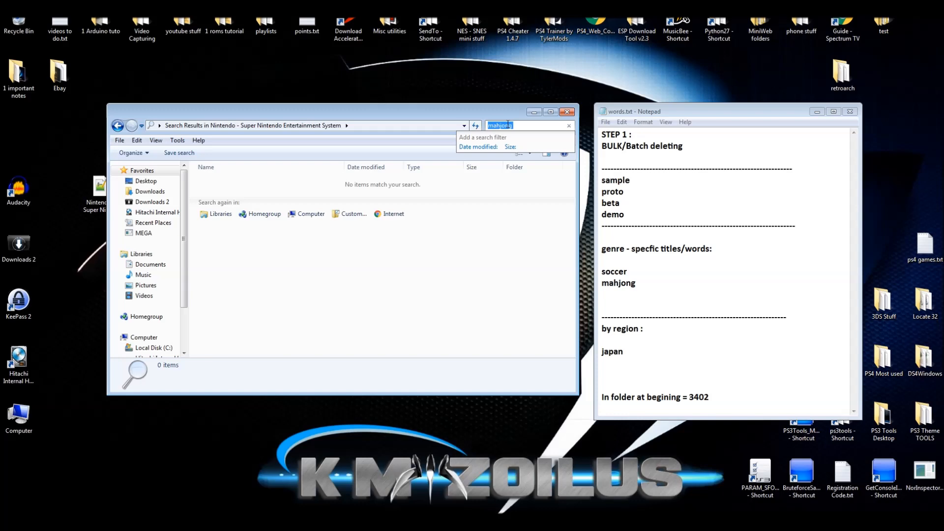
Search 'fifa', delete the three FIFA ROMs to the Recycle Bin, and clear the search
{"action": "type", "text": "fifa"}
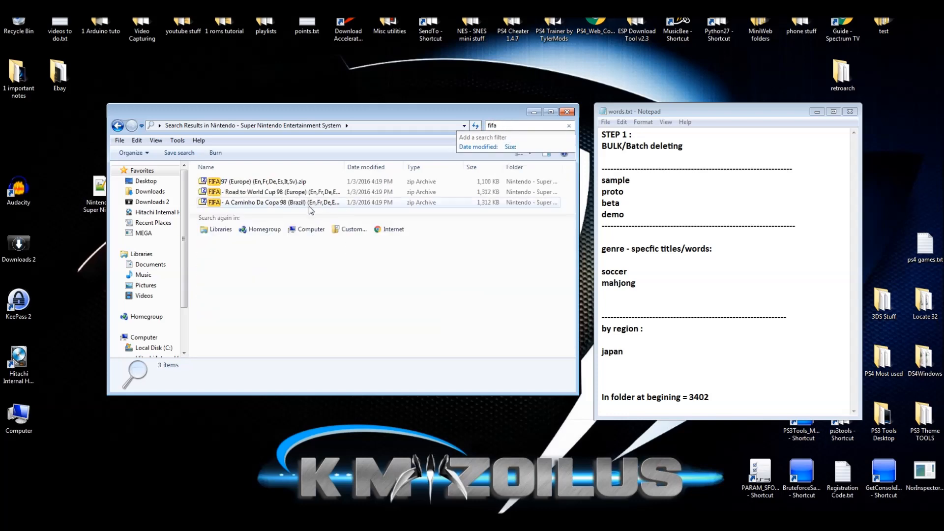
{"action": "left_click", "coordinate": [278, 202]}
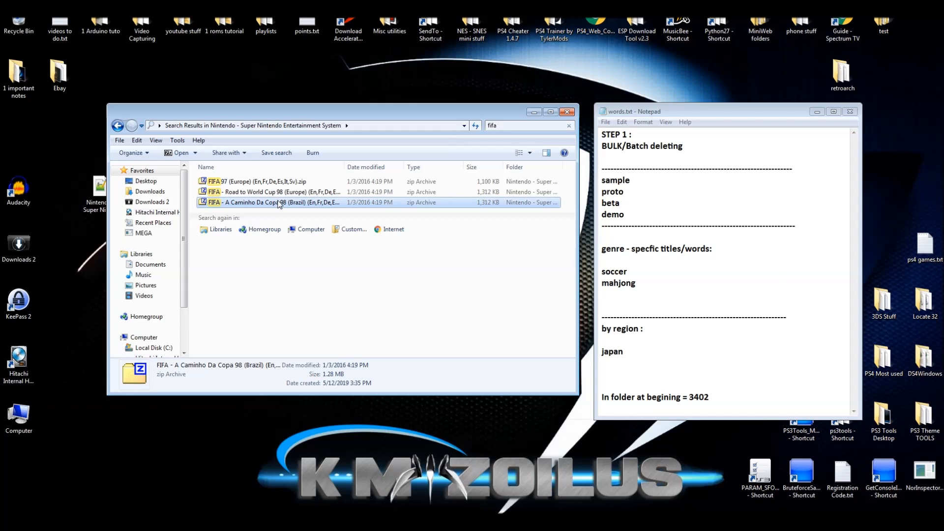
{"action": "key", "text": "Delete"}
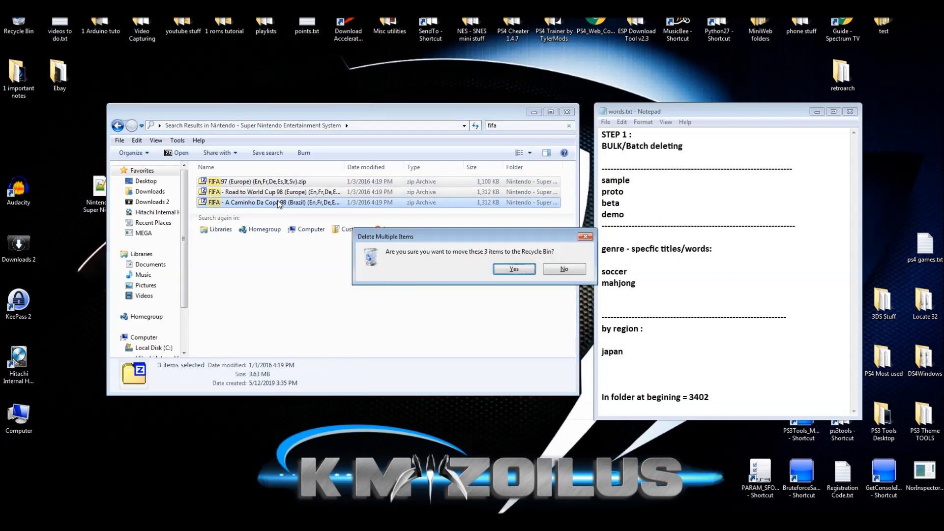
{"action": "left_click", "coordinate": [513, 269]}
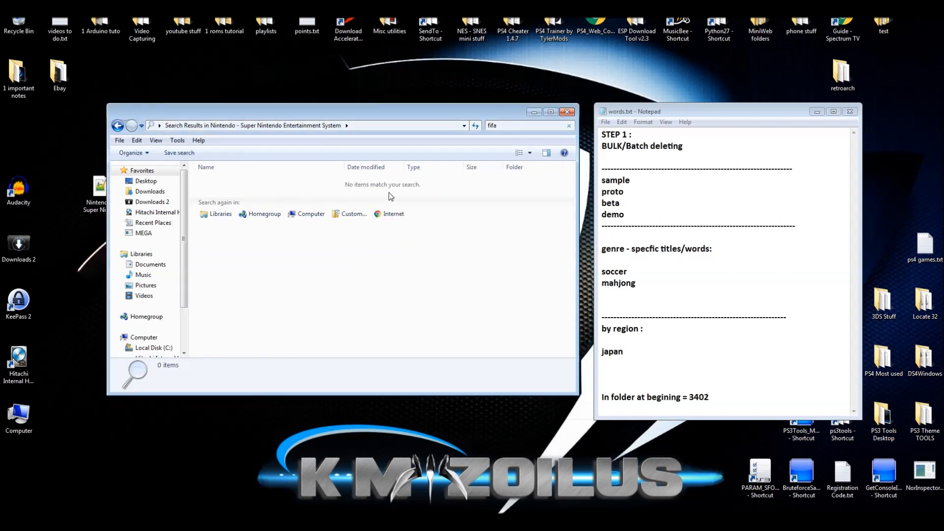
{"action": "left_click", "coordinate": [511, 126]}
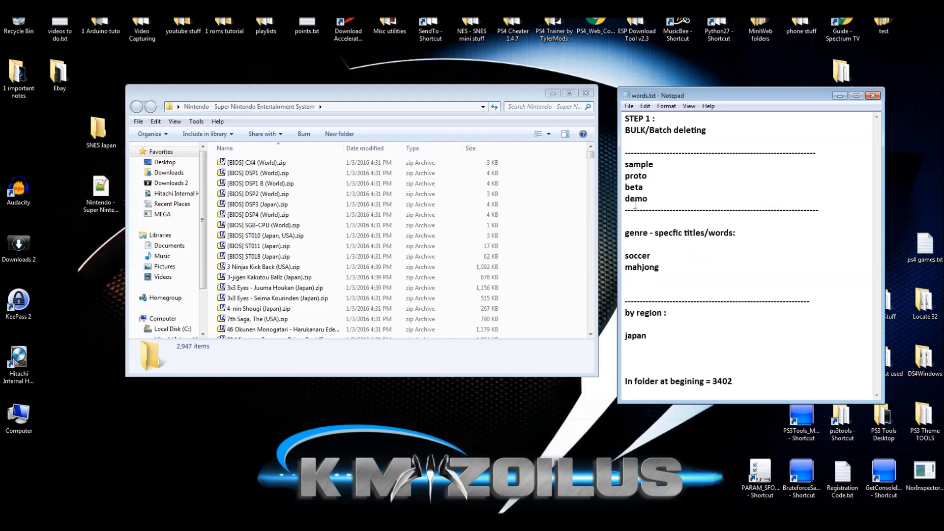
{"action": "mouse_move", "coordinate": [545, 176]}
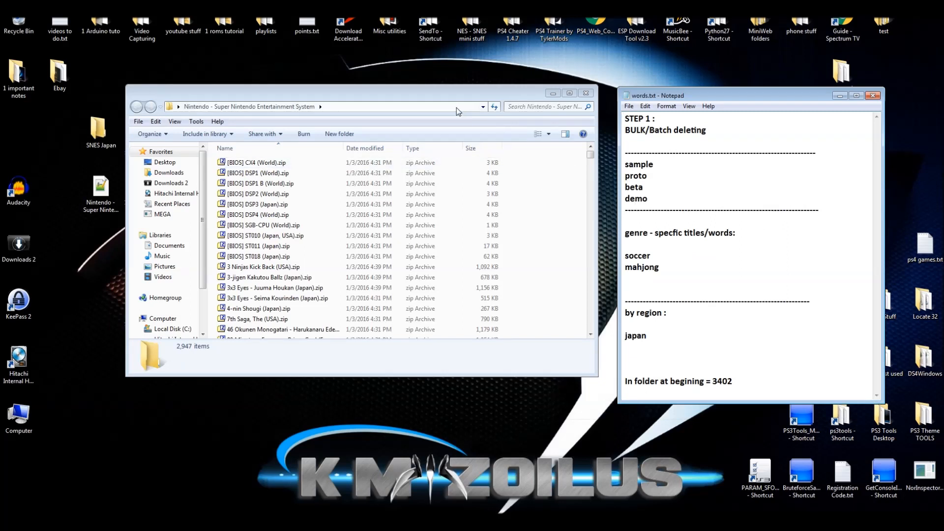
{"action": "mouse_move", "coordinate": [449, 102]}
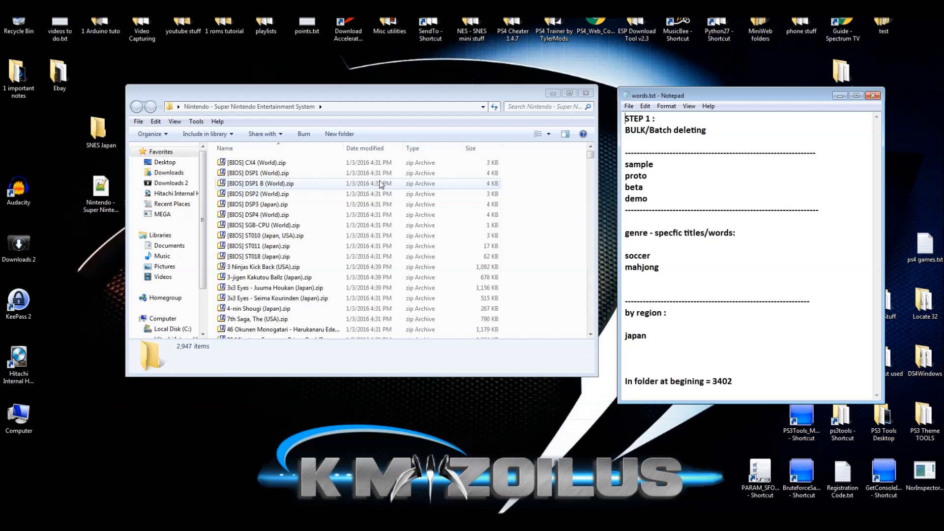
{"action": "mouse_move", "coordinate": [382, 238]}
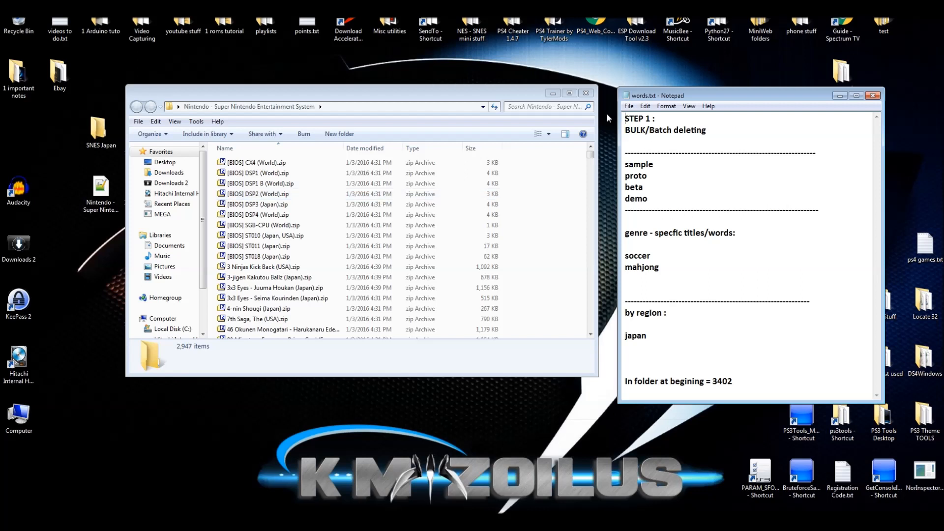
Search the Super Nintendo folder for 'japan' and select all 1,529 Japan ROMs
{"action": "left_click", "coordinate": [542, 106]}
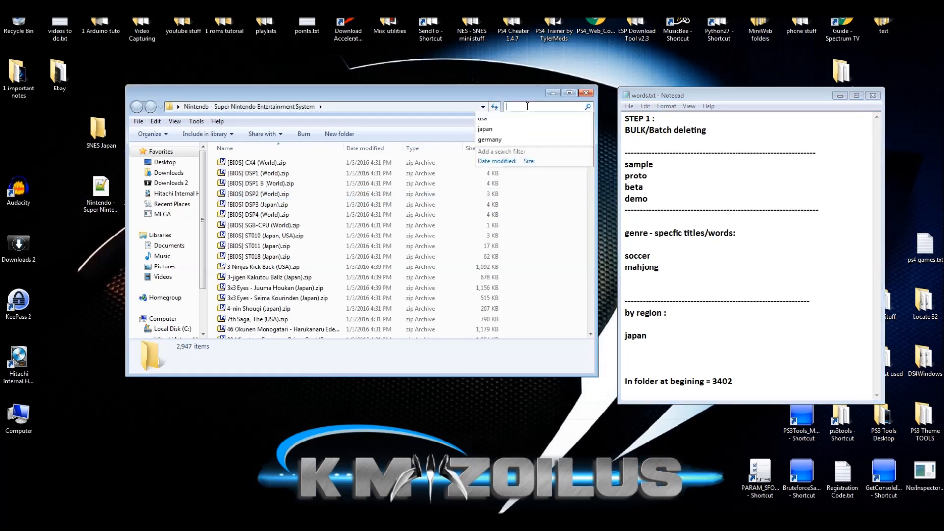
{"action": "type", "text": "japan"}
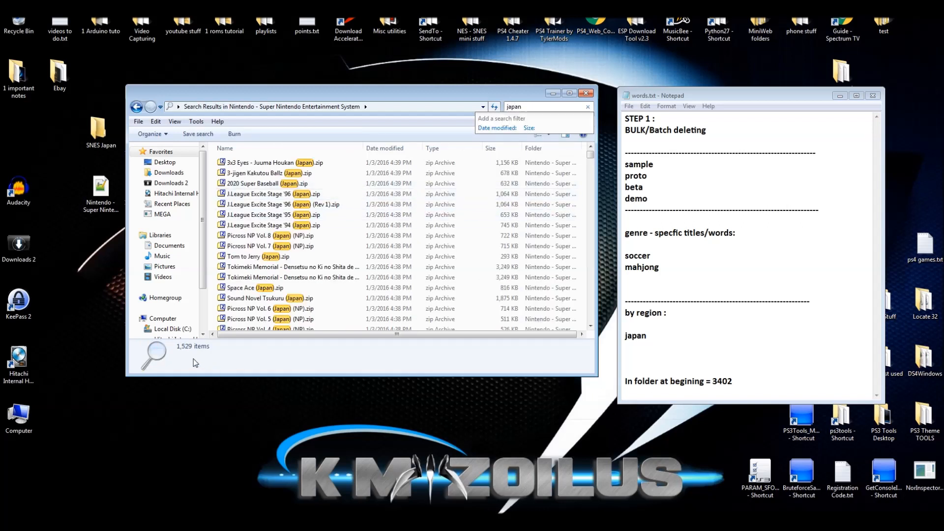
{"action": "left_click", "coordinate": [290, 204]}
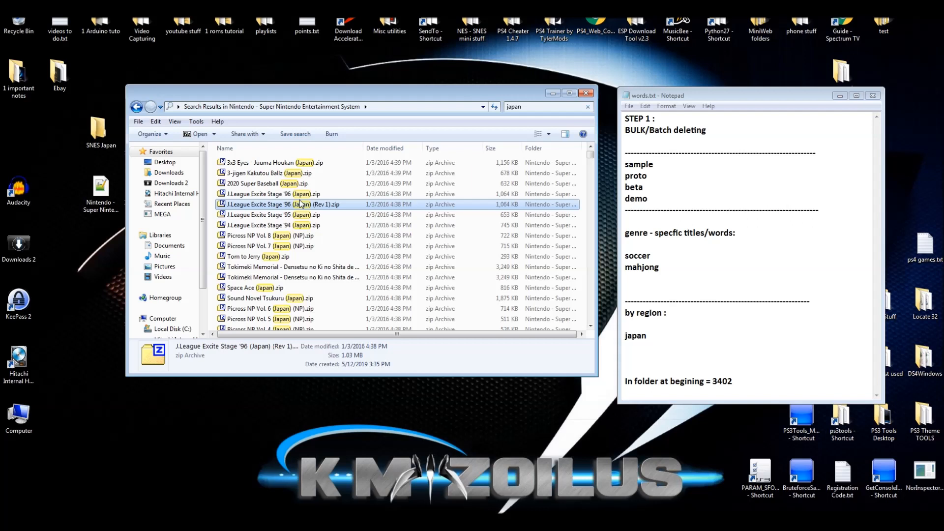
{"action": "key", "text": "ctrl+a"}
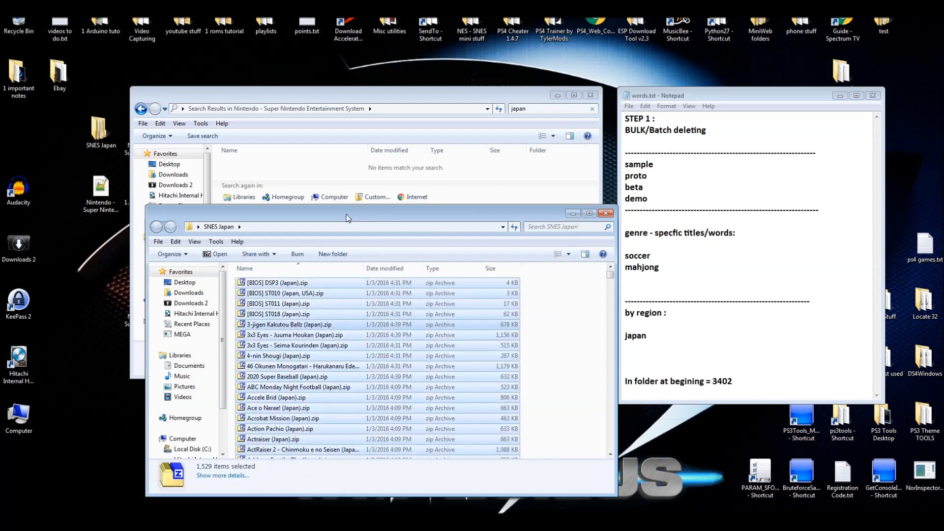
Bring the empty Japan search window forward and deselect the files in SNES Japan
{"action": "left_click_drag", "start_coordinate": [347, 218], "coordinate": [385, 216]}
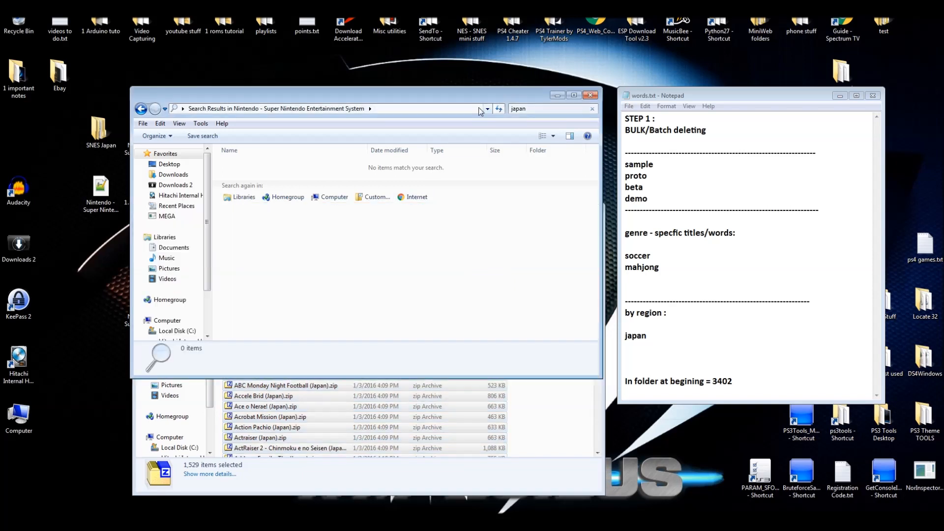
{"action": "mouse_move", "coordinate": [510, 97]}
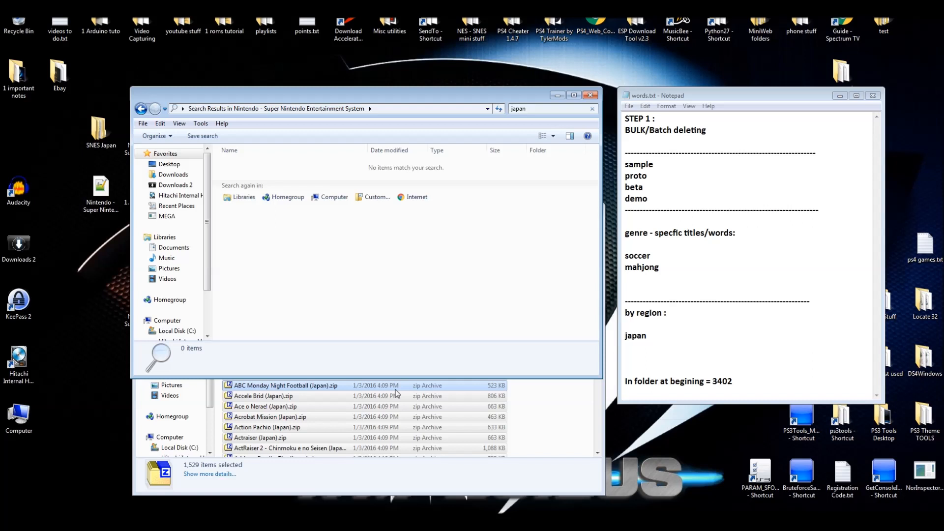
{"action": "left_click", "coordinate": [284, 385]}
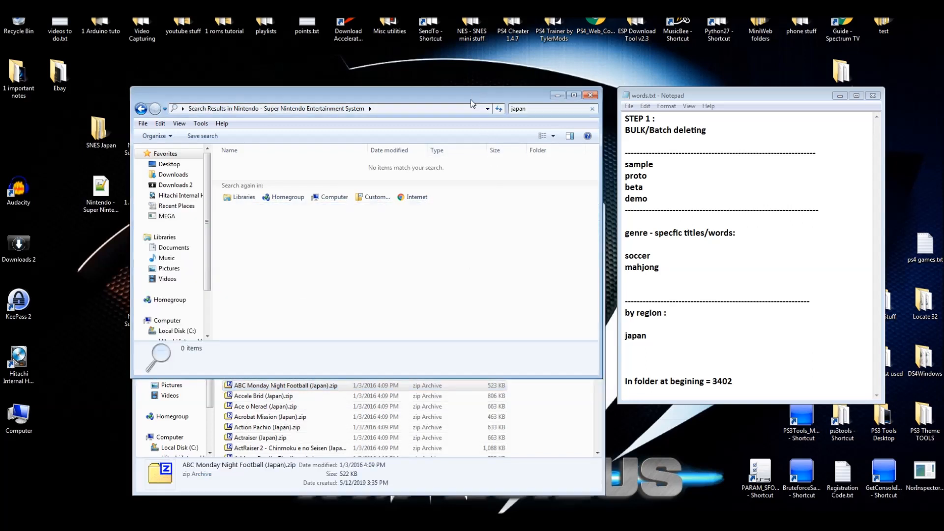
{"action": "mouse_move", "coordinate": [482, 146]}
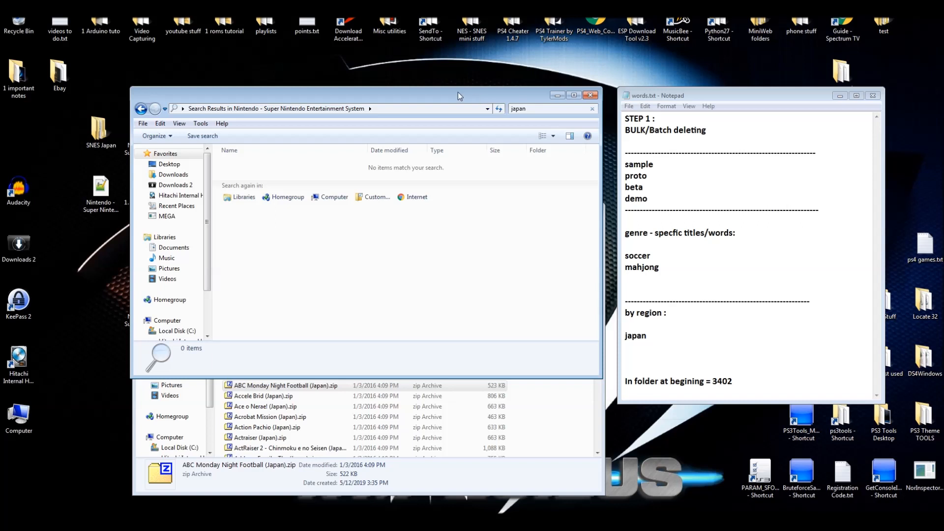
{"action": "mouse_move", "coordinate": [464, 100]}
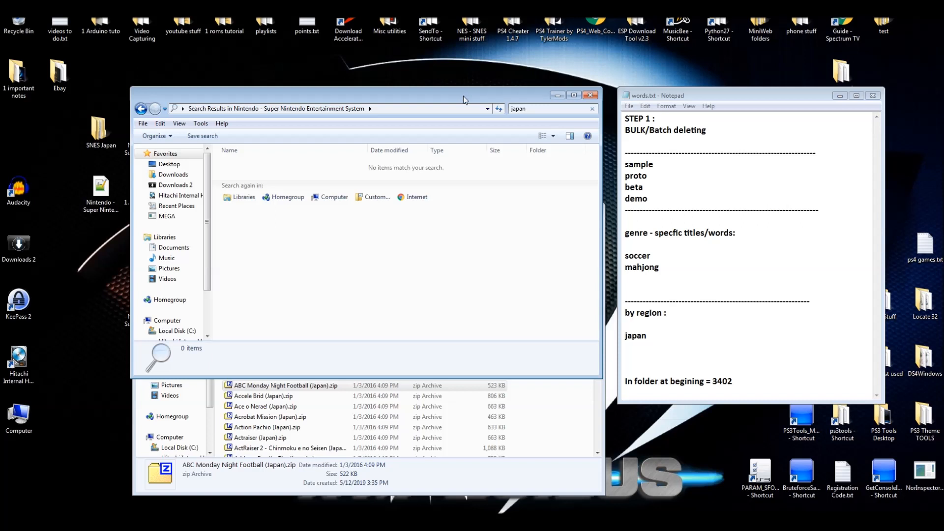
{"action": "mouse_move", "coordinate": [516, 120]}
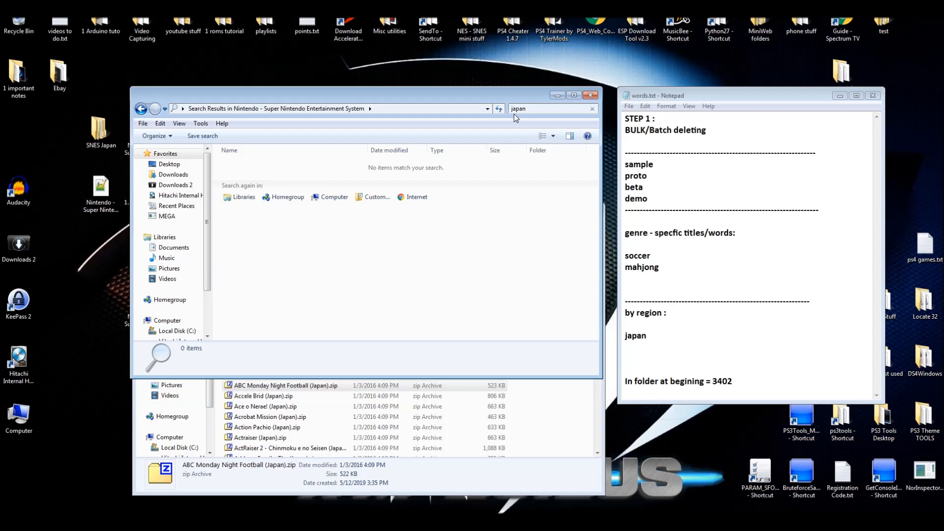
{"action": "mouse_move", "coordinate": [538, 109]}
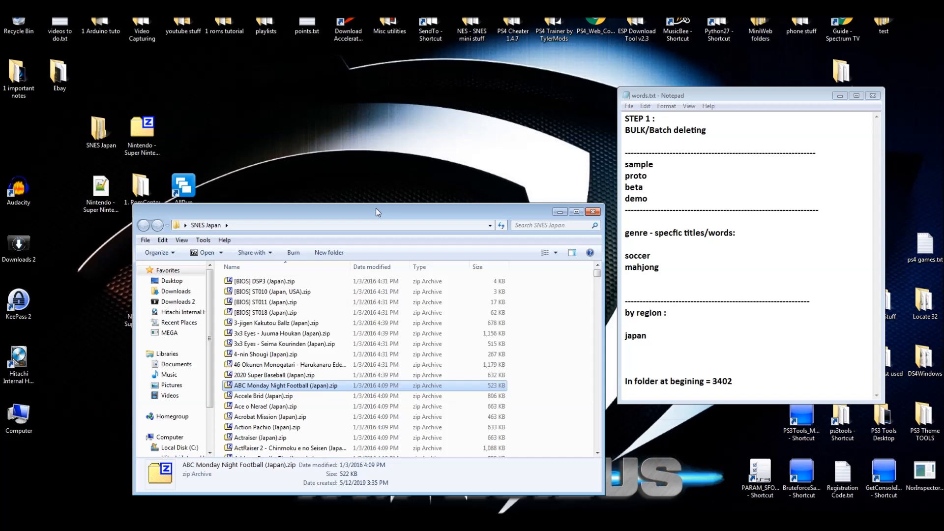
Search the SNES Japan folder for 'usa' to review the 12 Japan/USA titles
{"action": "left_click_drag", "start_coordinate": [375, 212], "coordinate": [422, 104]}
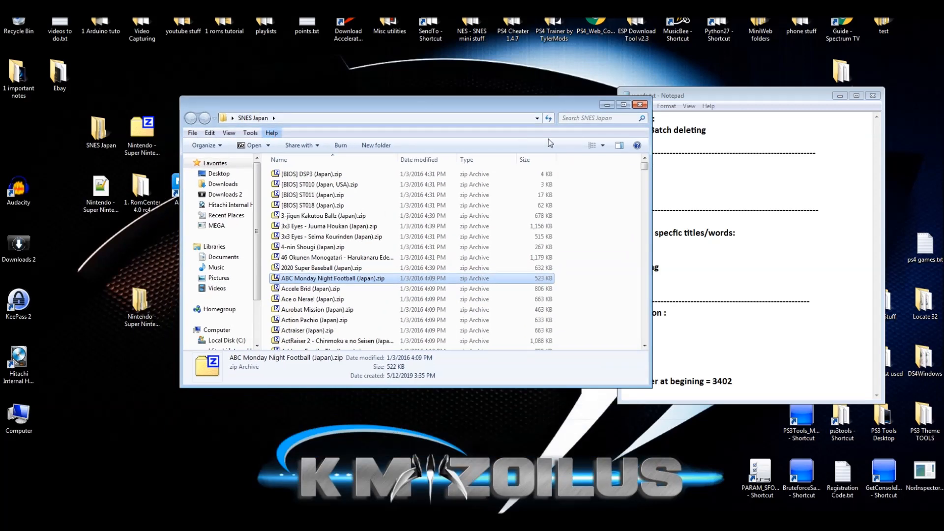
{"action": "left_click", "coordinate": [594, 118]}
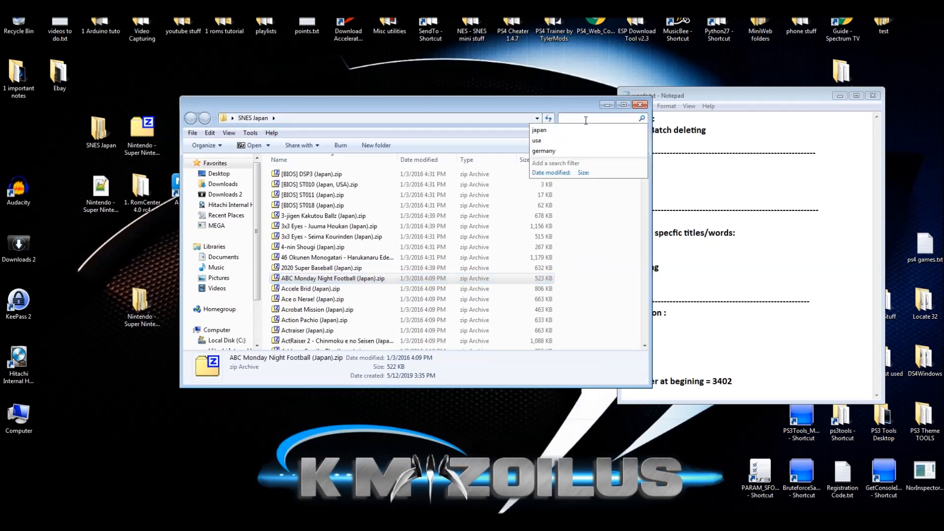
{"action": "left_click", "coordinate": [536, 140]}
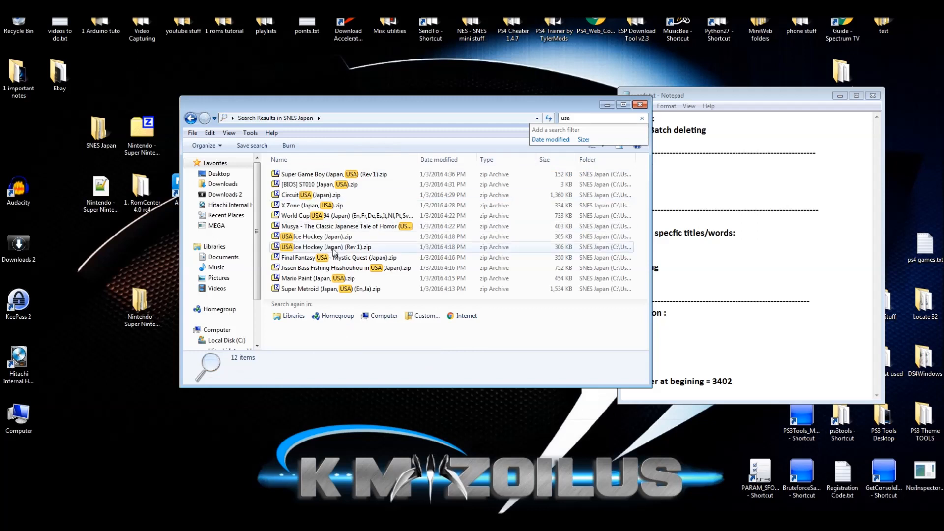
{"action": "left_click", "coordinate": [303, 205]}
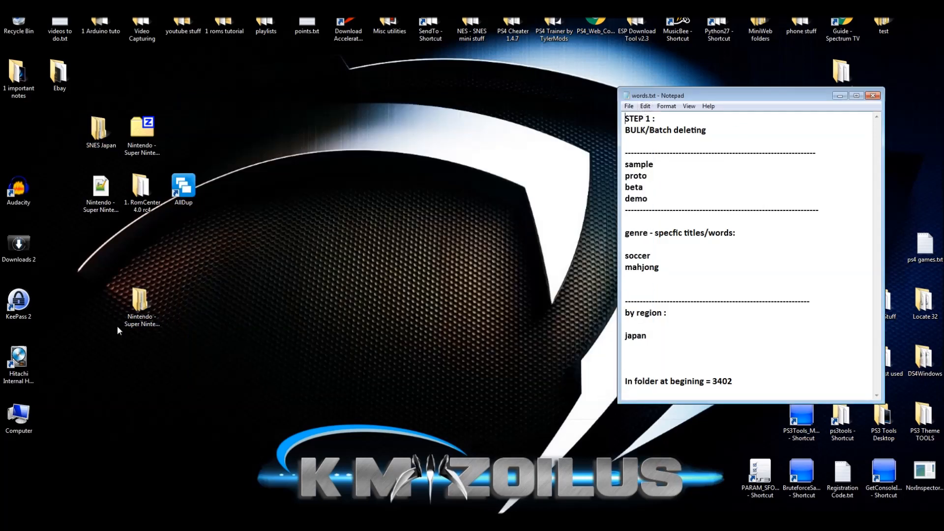
{"action": "left_click", "coordinate": [142, 306]}
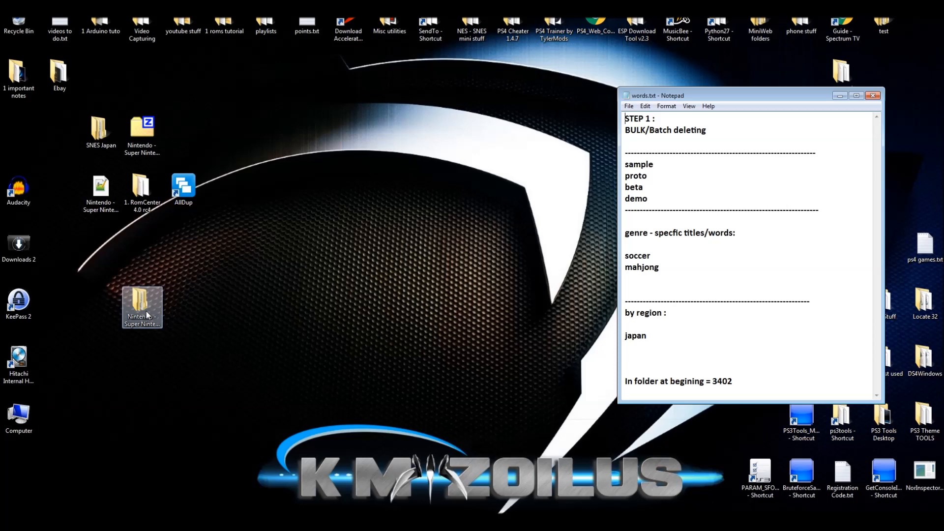